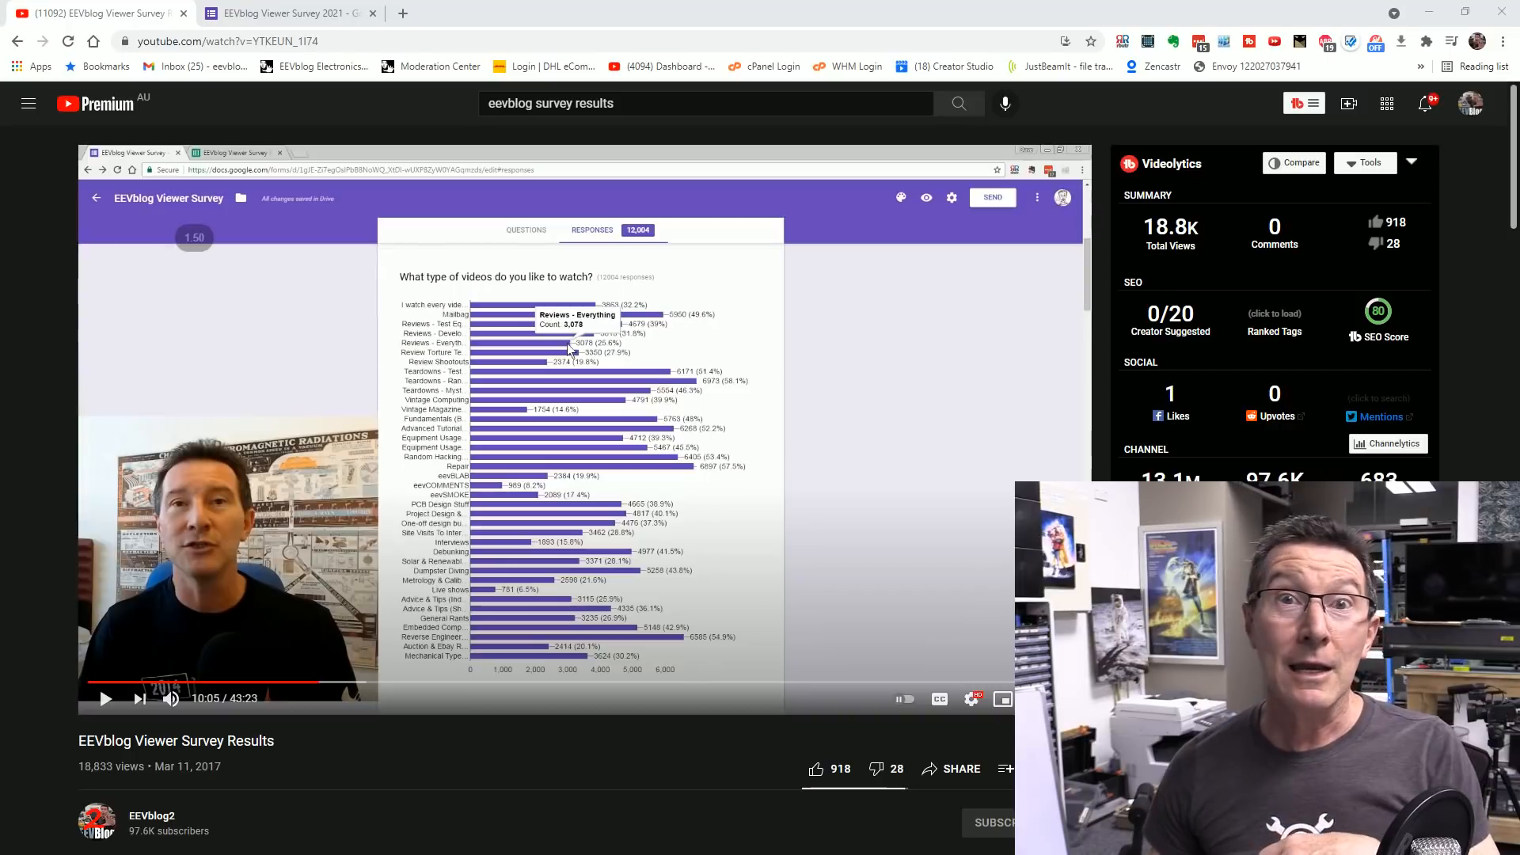
pyautogui.moveTo(268, 320)
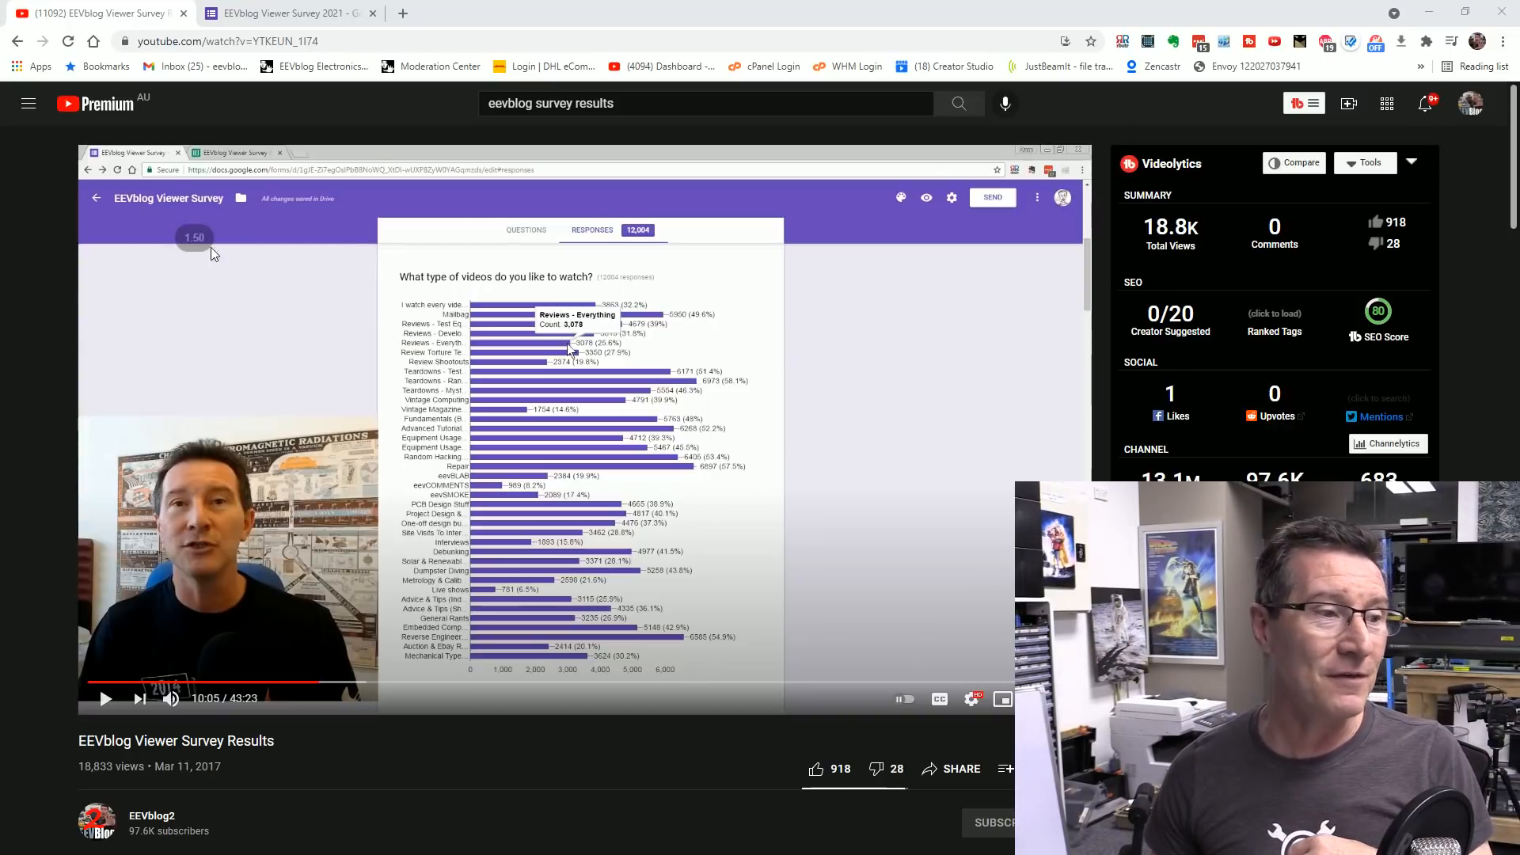
pyautogui.moveTo(319, 352)
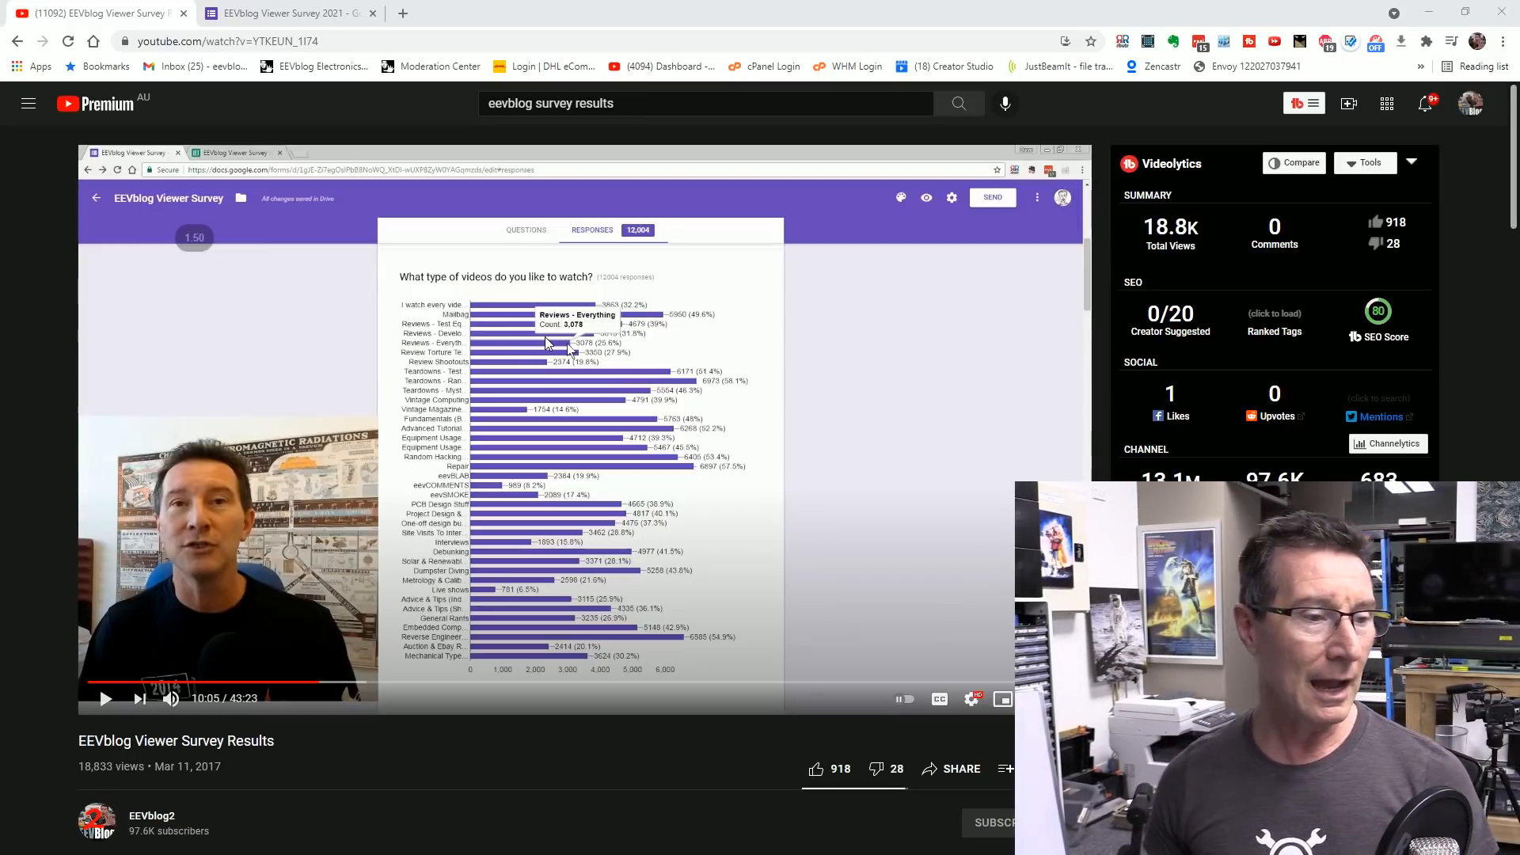
pyautogui.moveTo(639, 248)
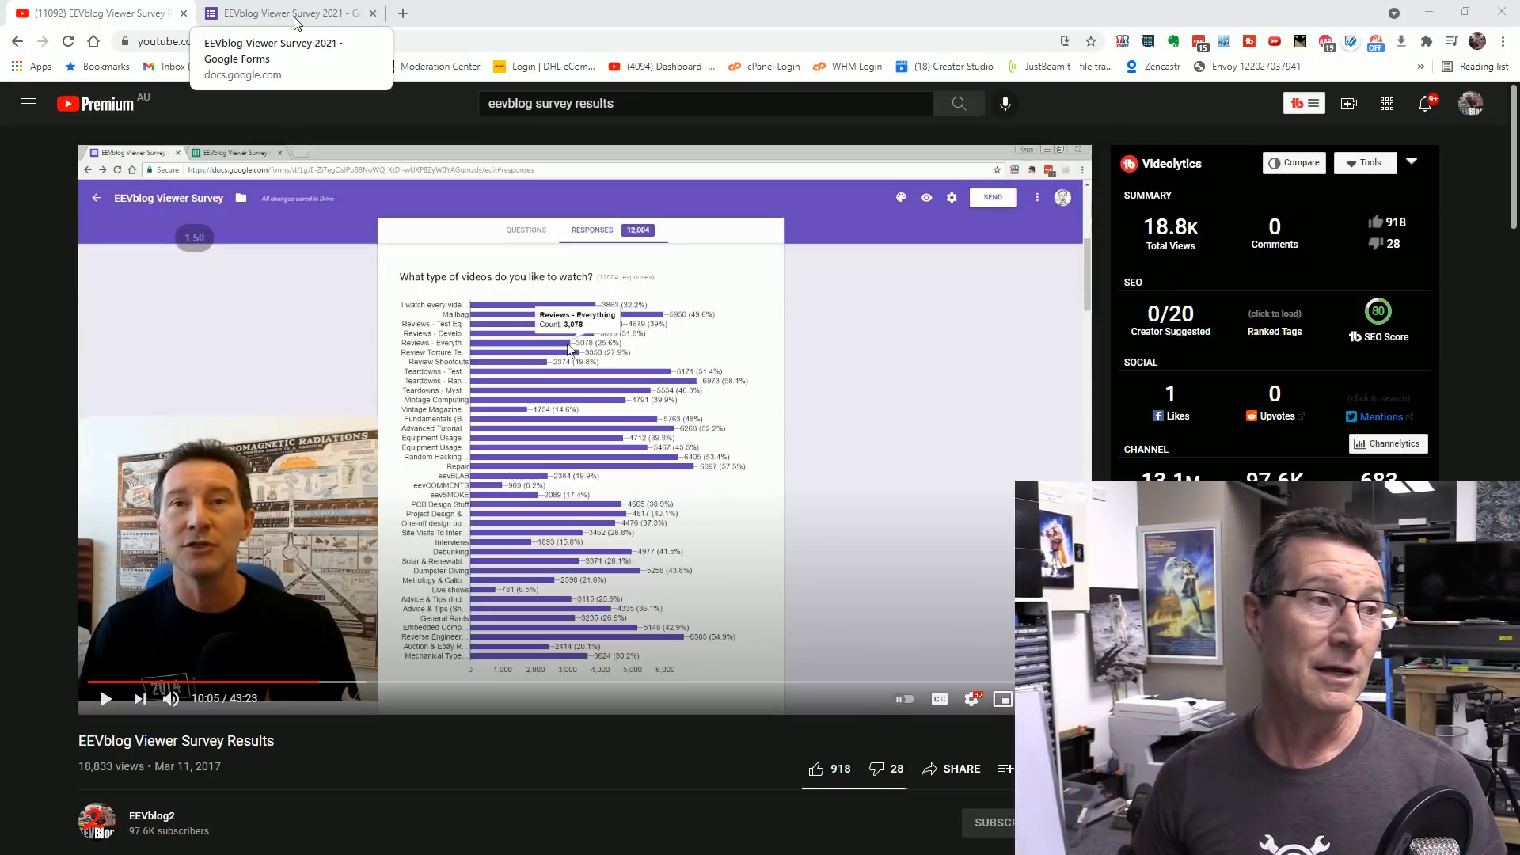
# Switch to the EEVblog survey form and scroll past the country list to the video-types question
pyautogui.click(277, 14)
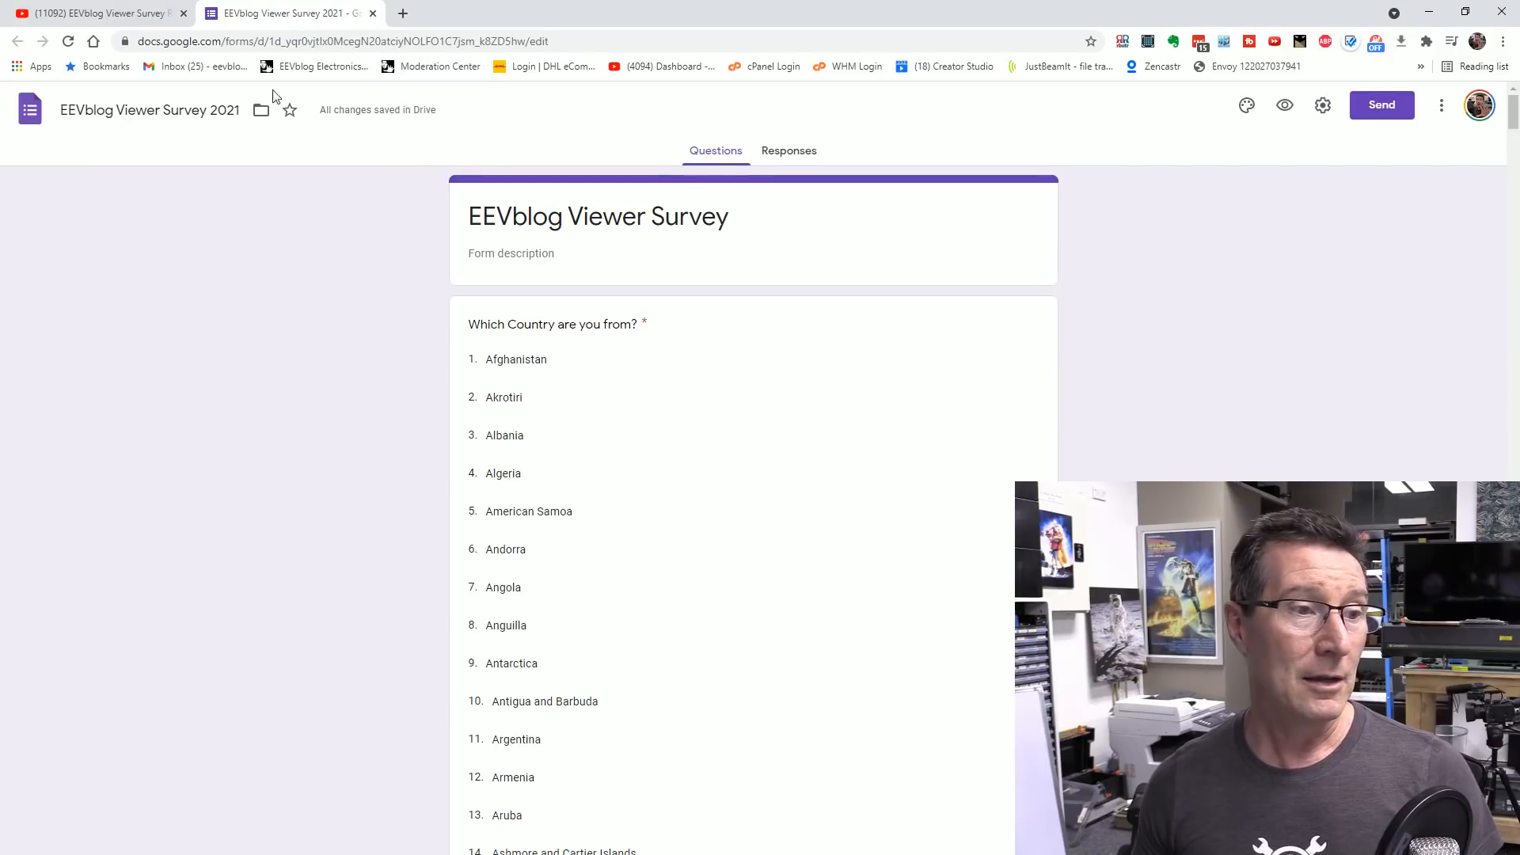
pyautogui.scroll(-3)
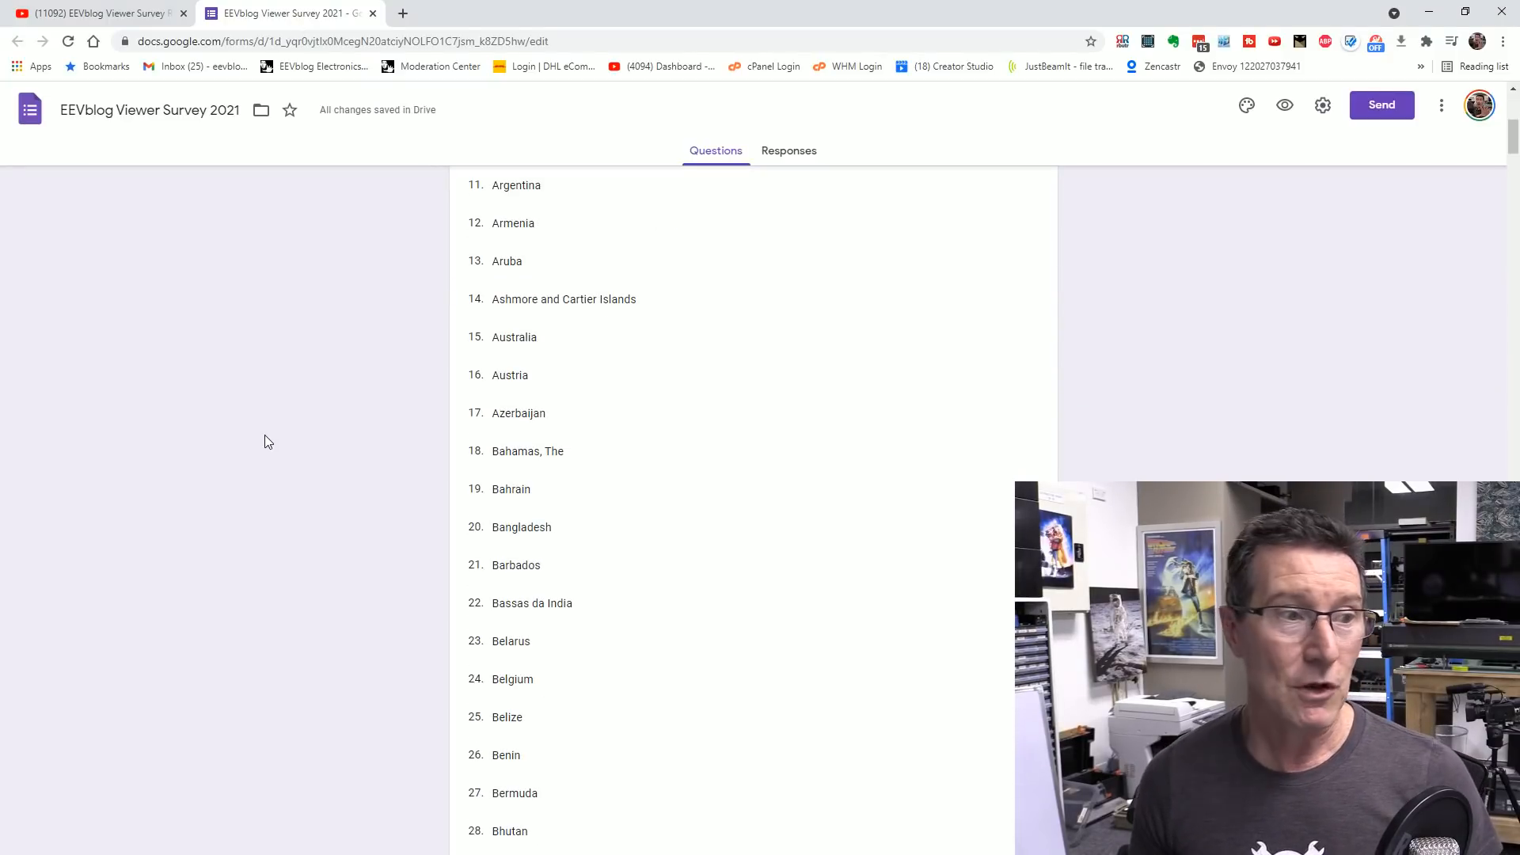
pyautogui.scroll(-3)
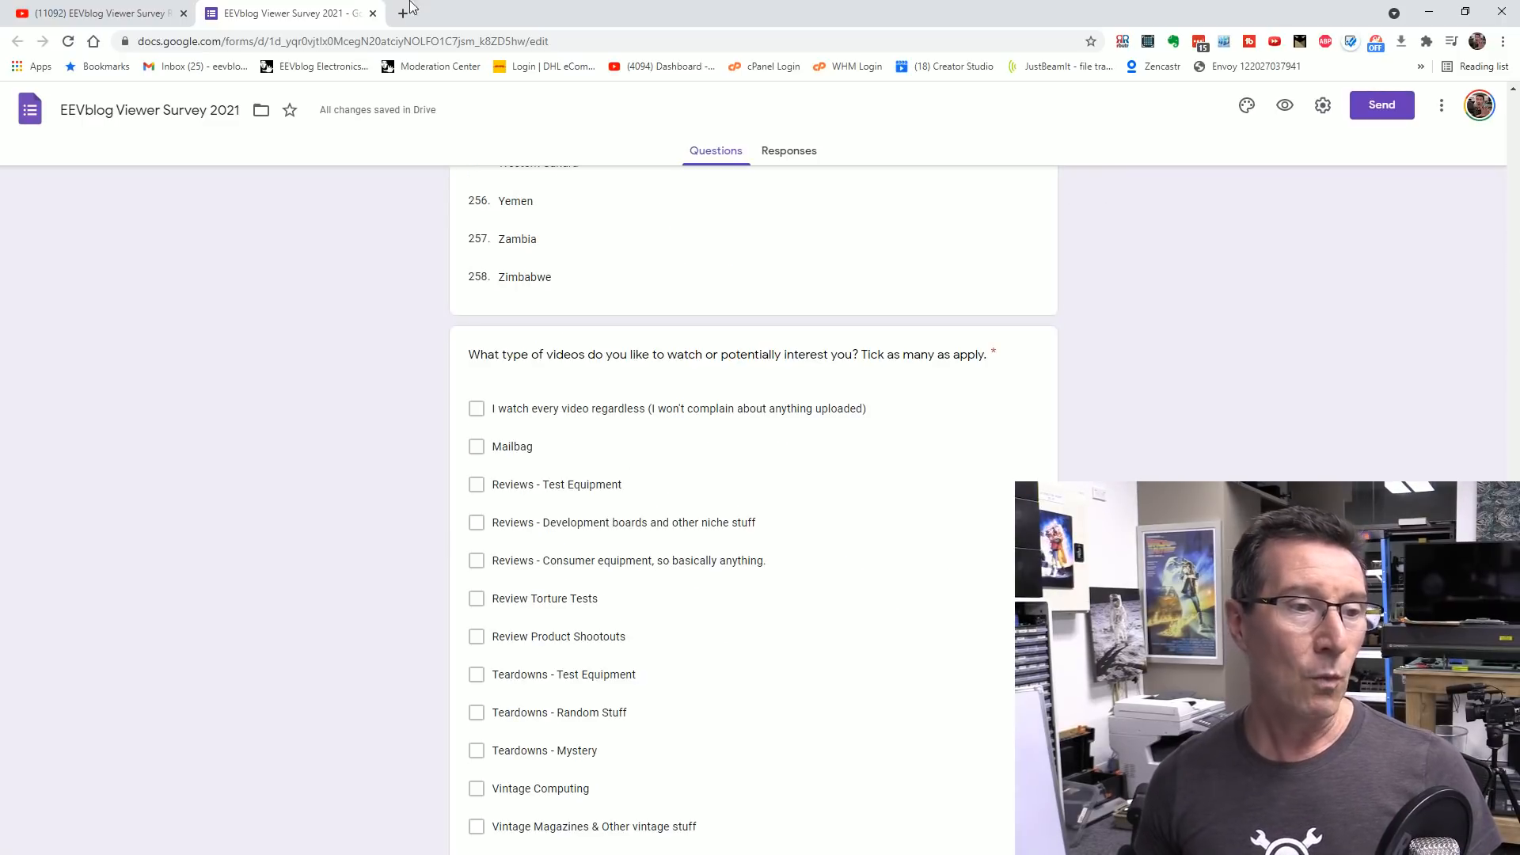
pyautogui.scroll(-3)
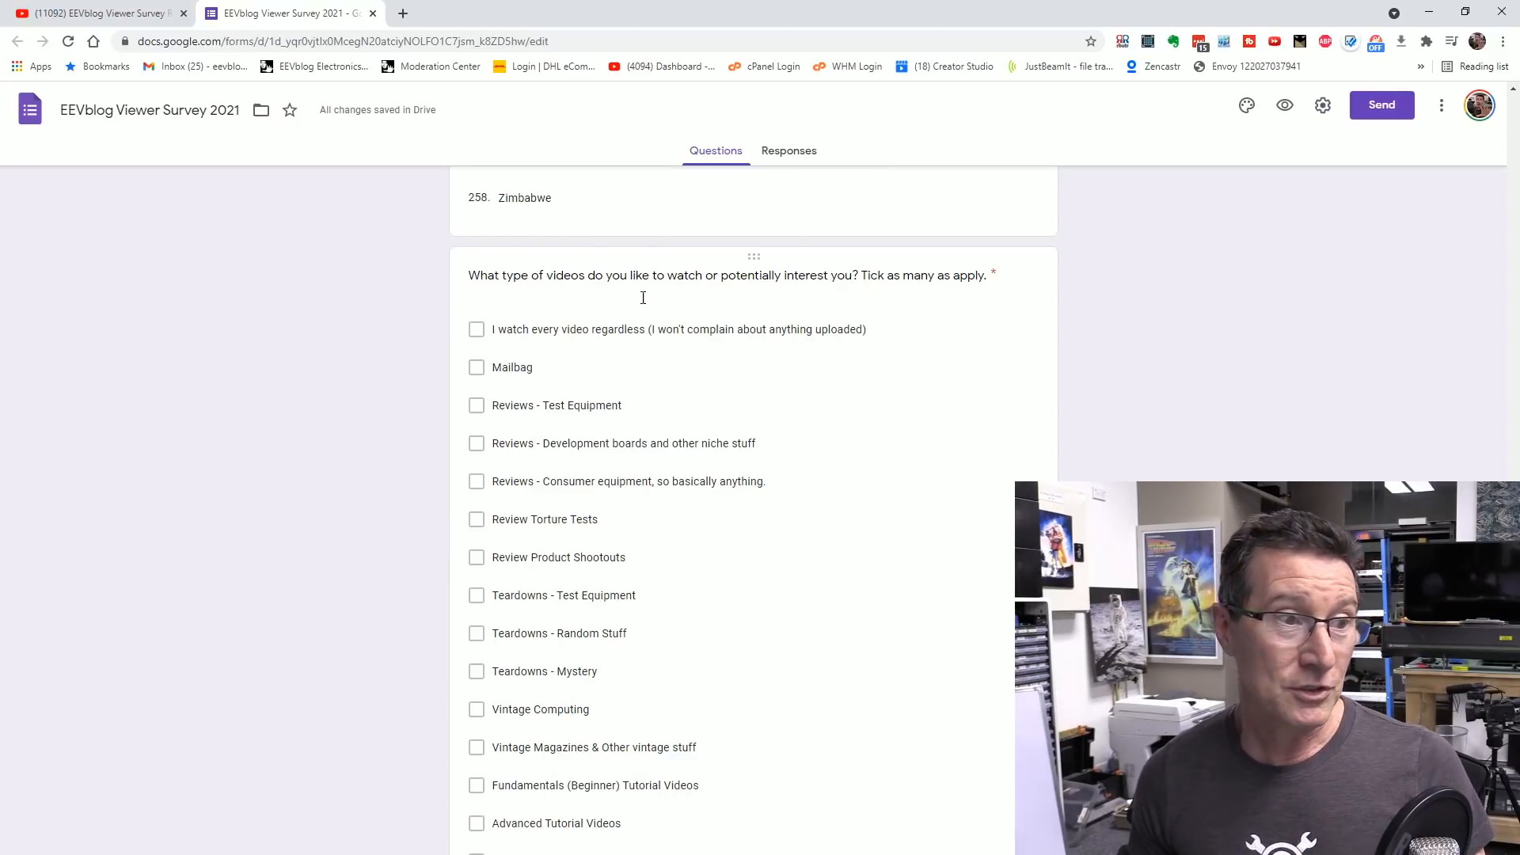
pyautogui.scroll(-3)
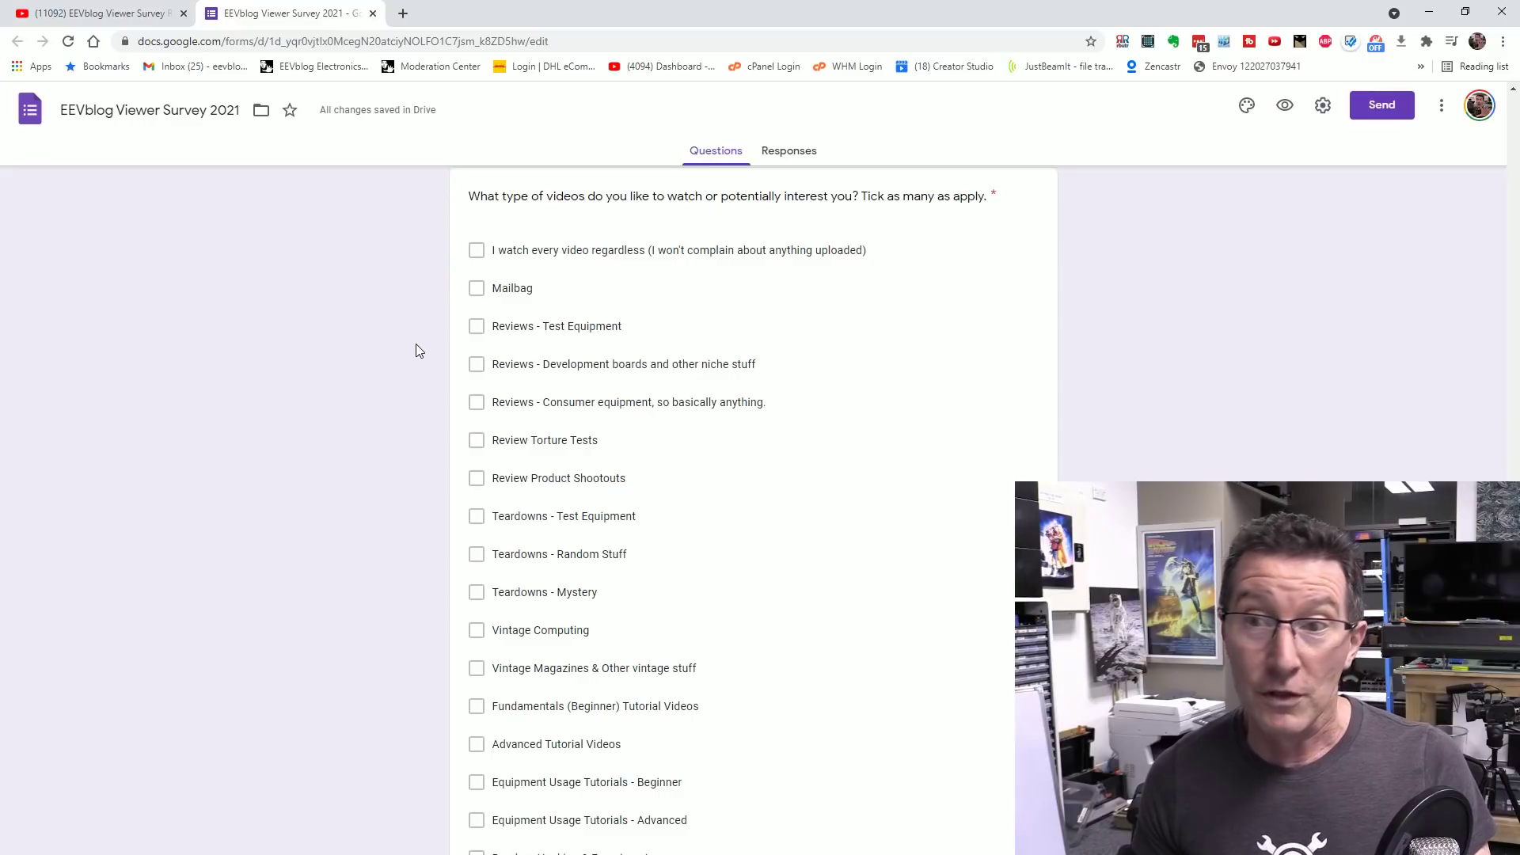
pyautogui.scroll(-3)
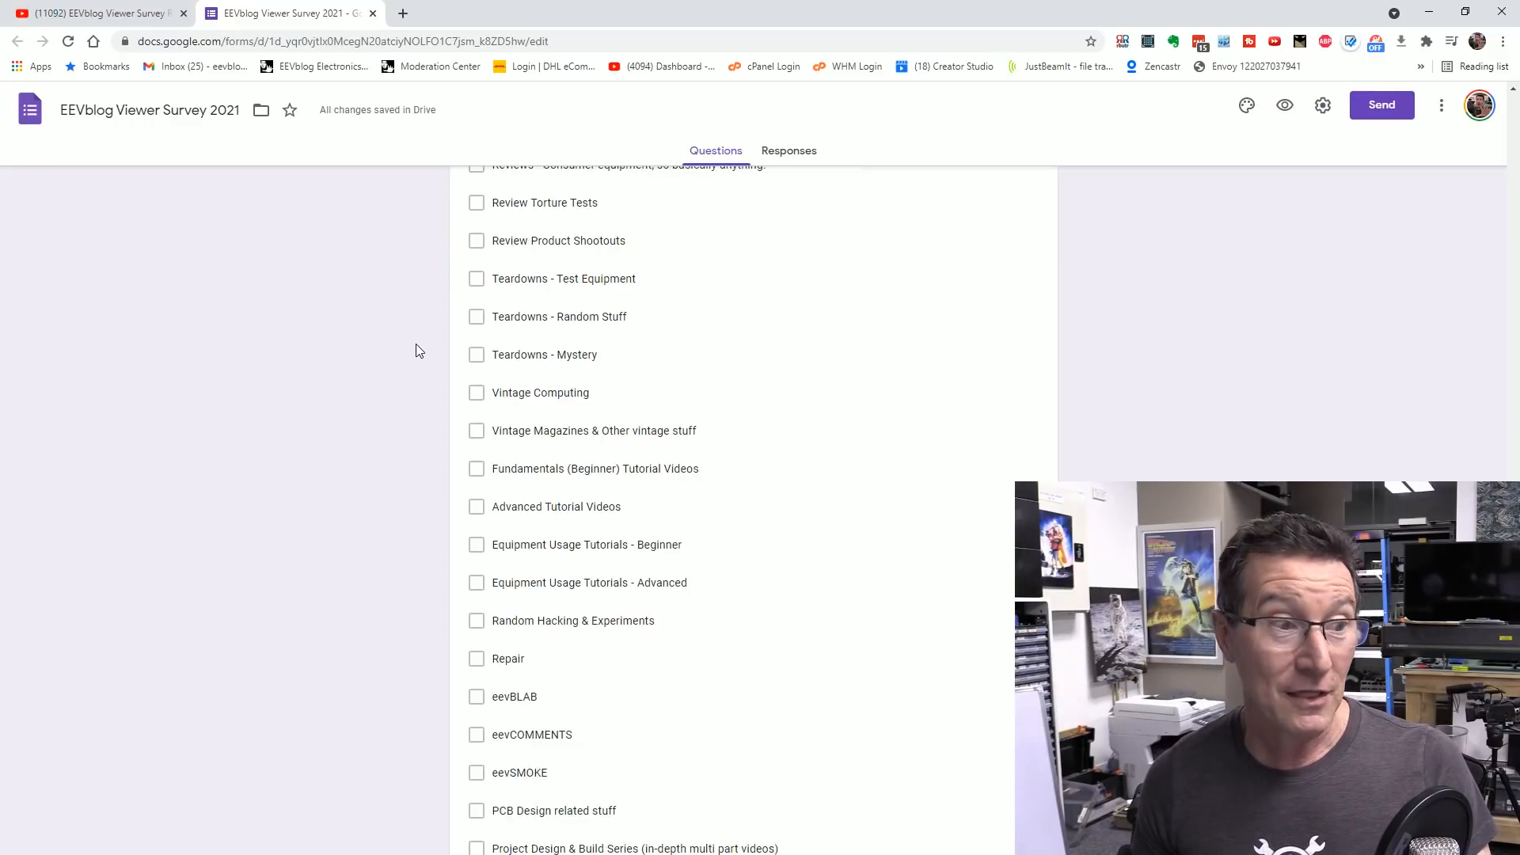
pyautogui.scroll(-3)
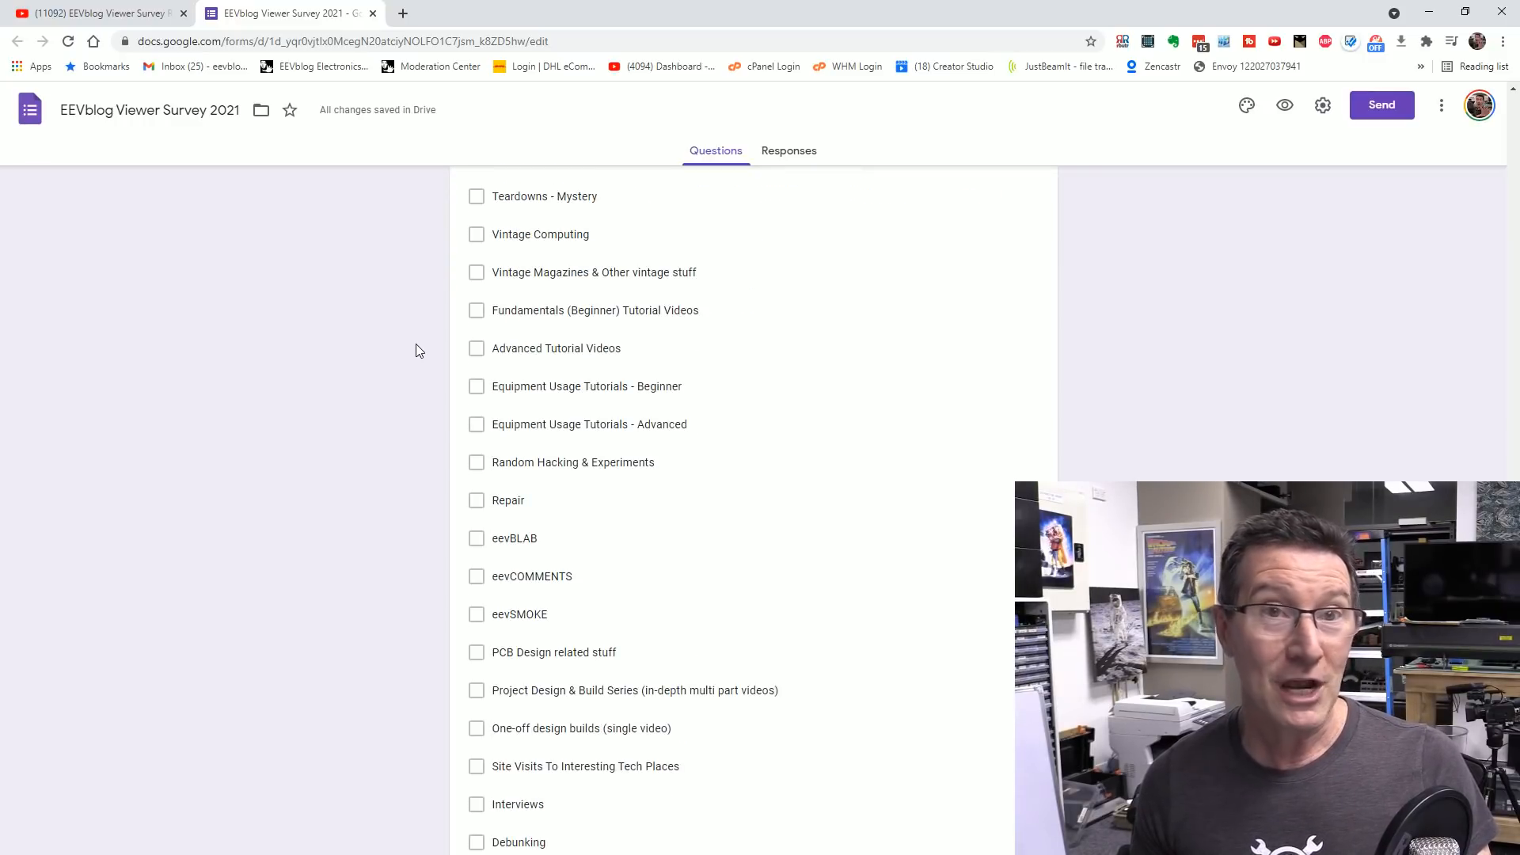
pyautogui.scroll(-3)
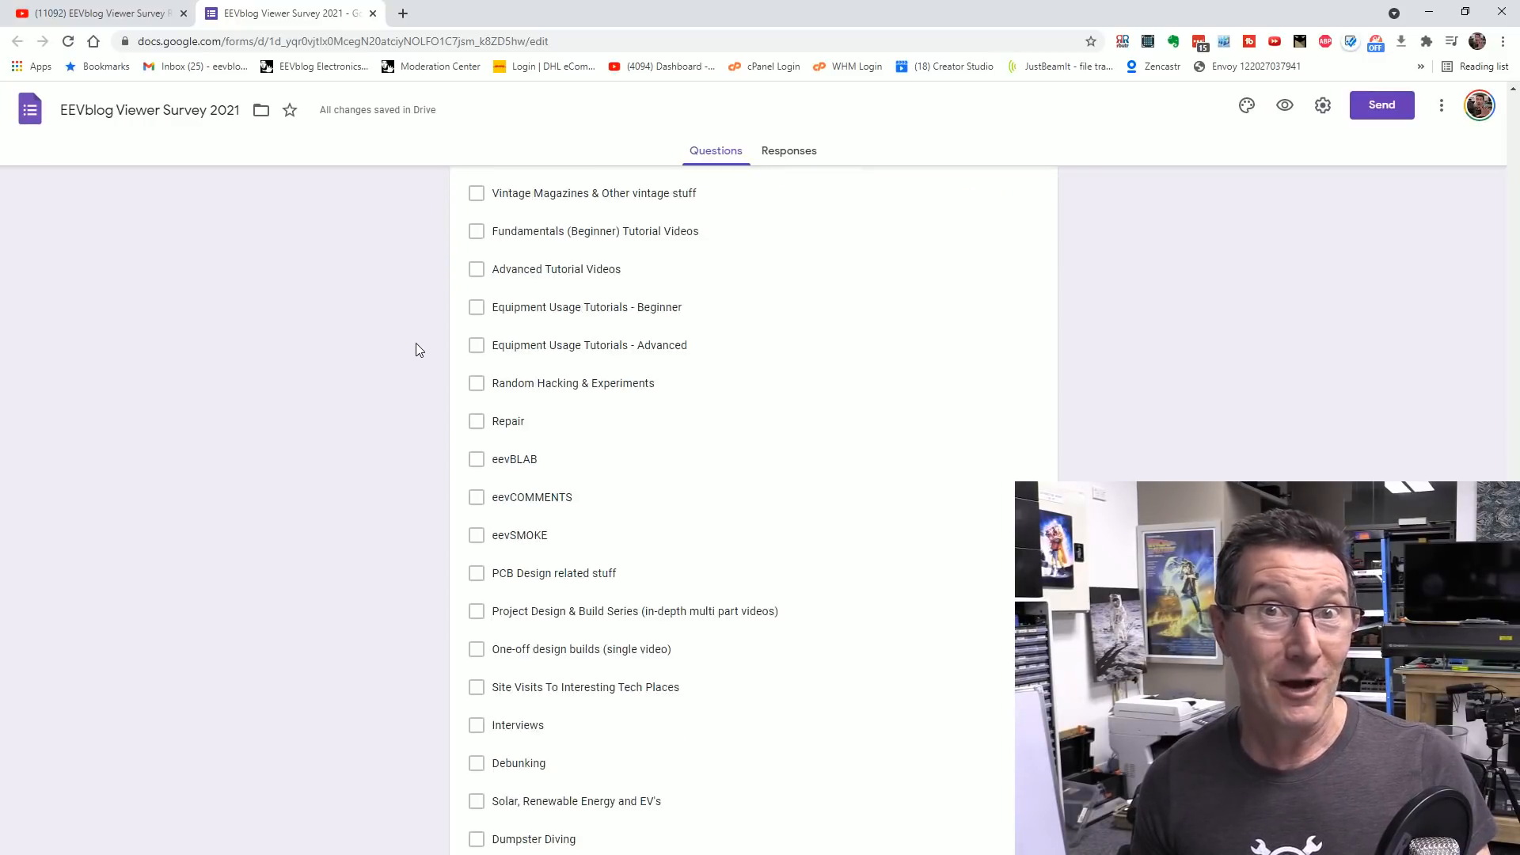
pyautogui.scroll(-3)
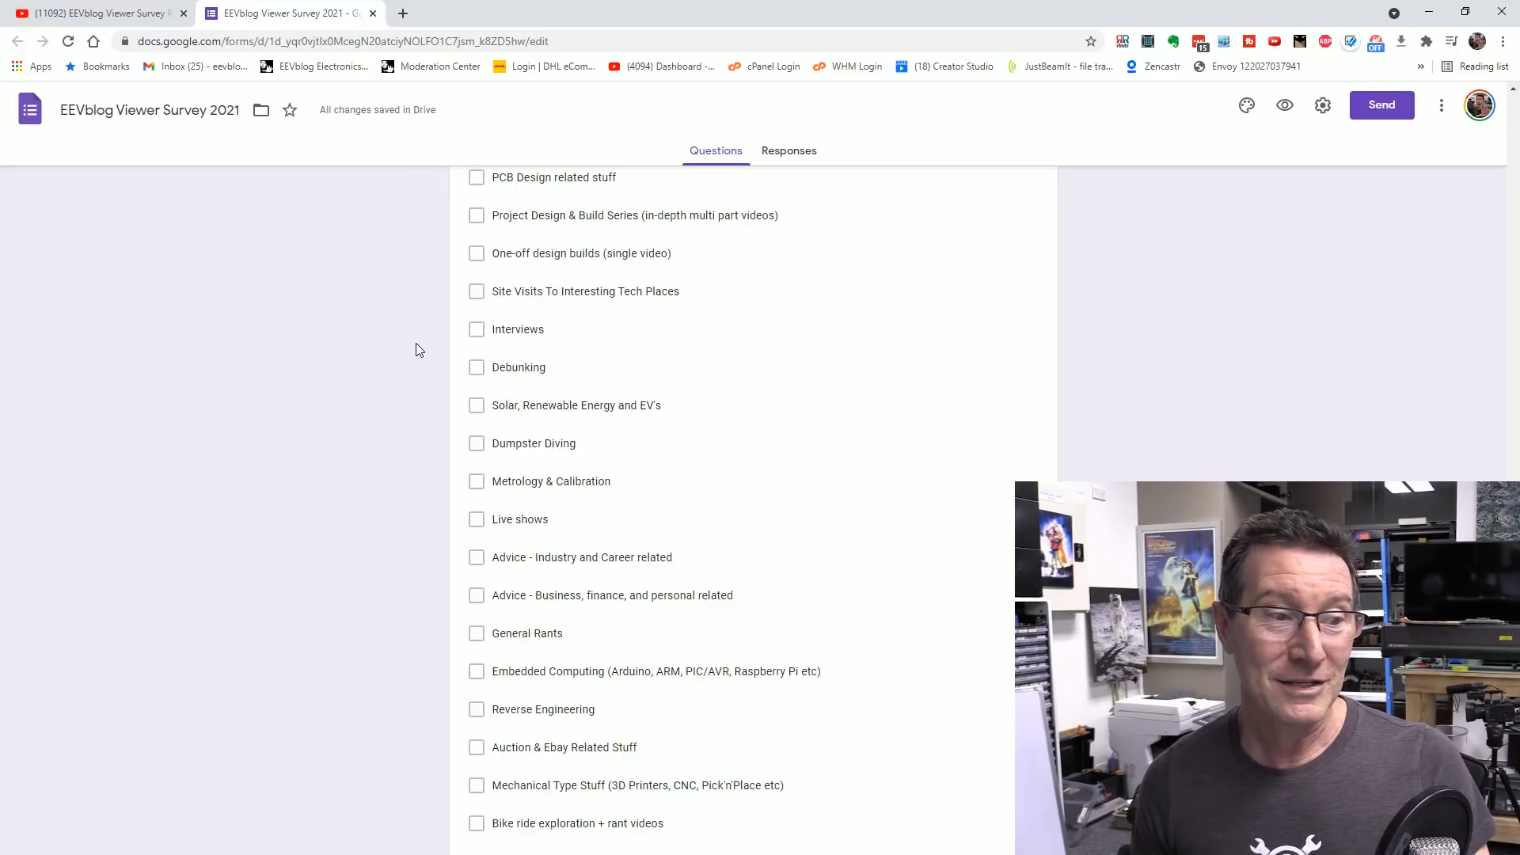
pyautogui.scroll(-3)
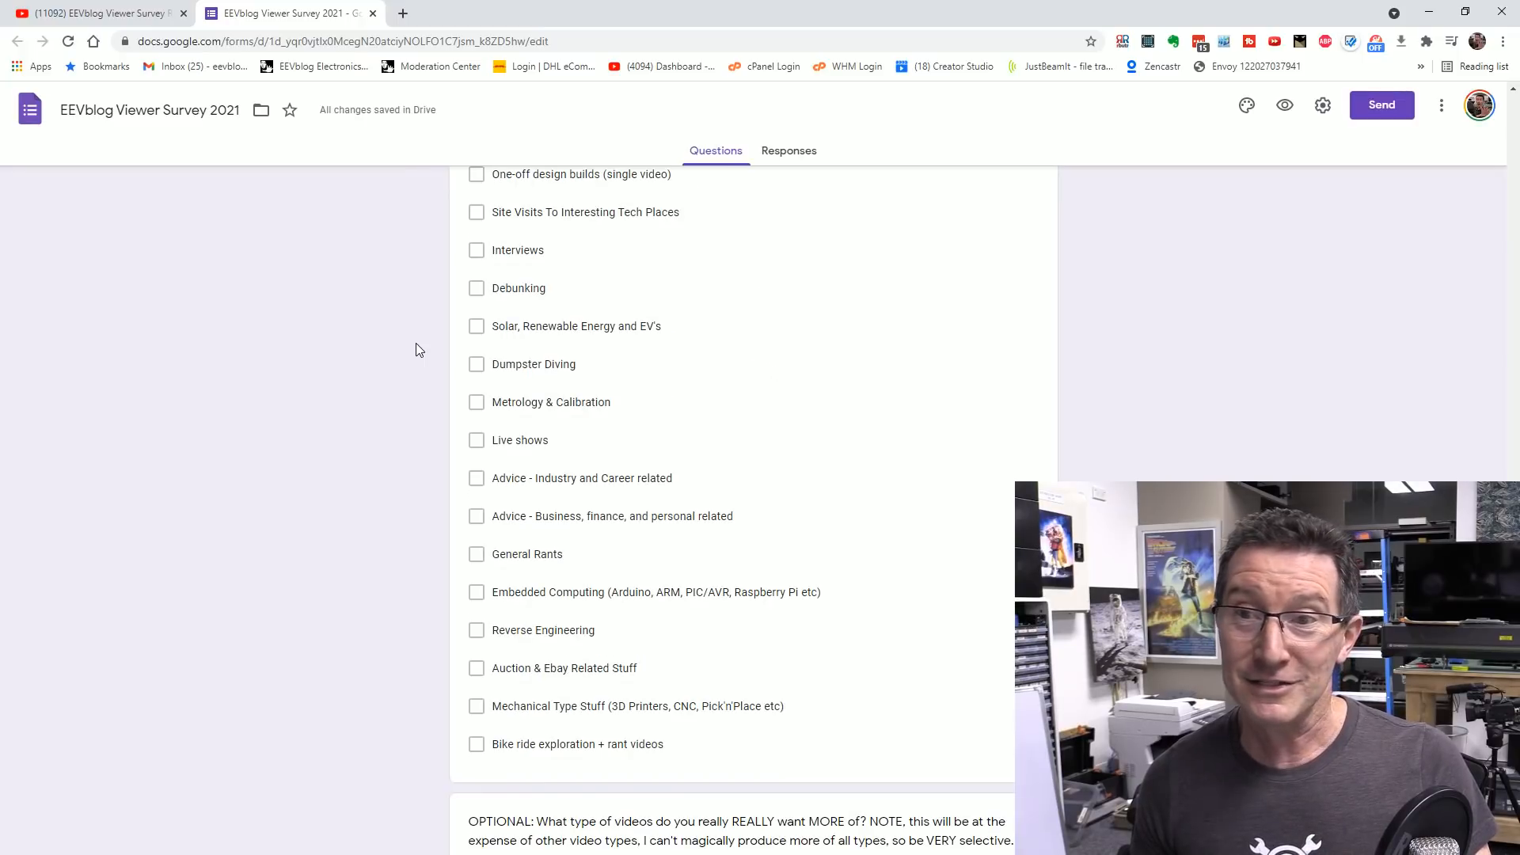
pyautogui.scroll(3)
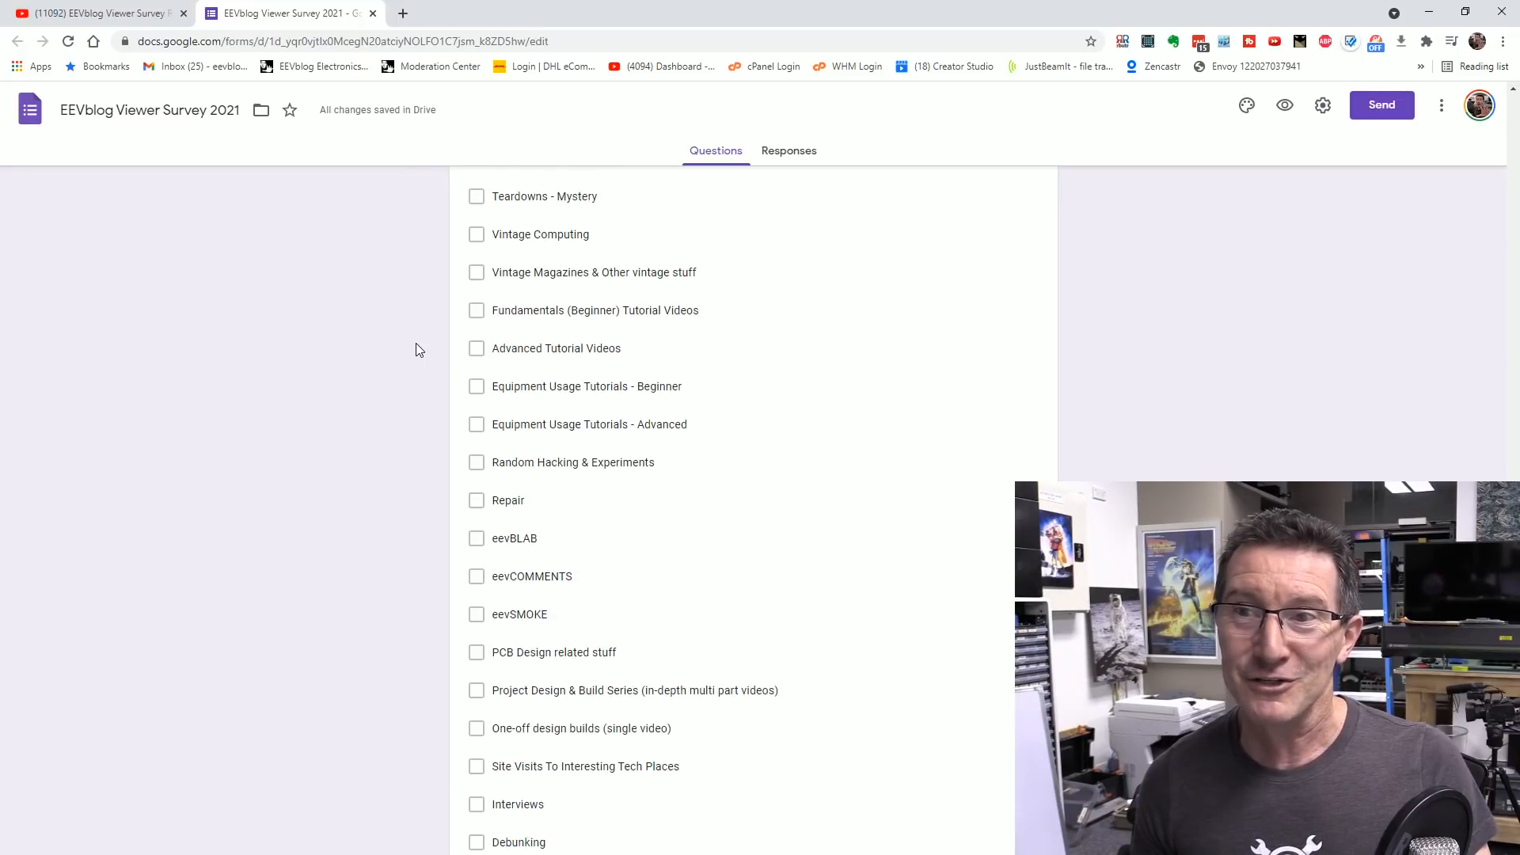
pyautogui.scroll(3)
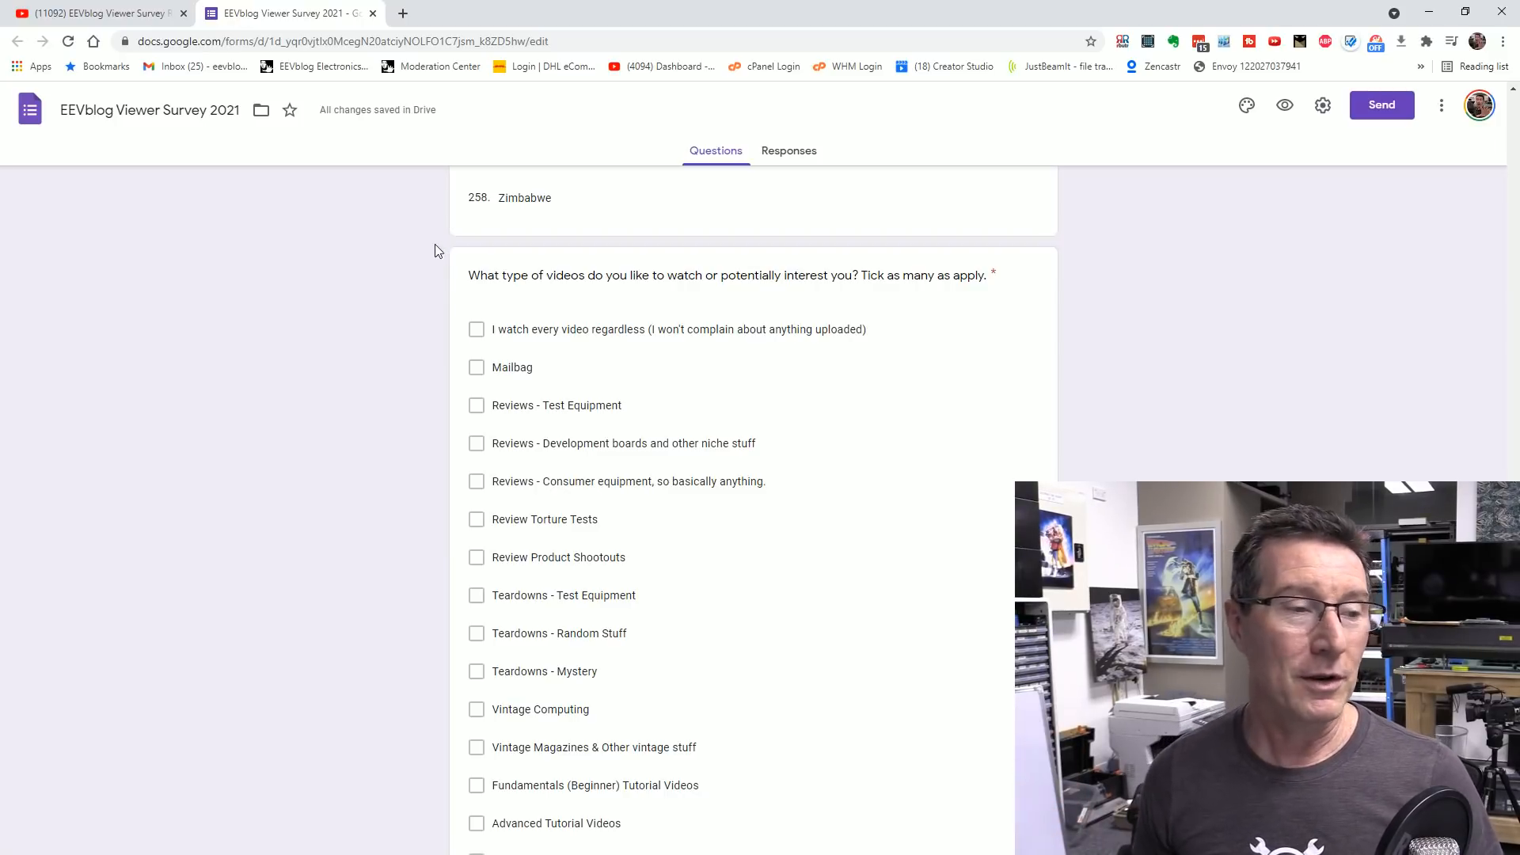
pyautogui.scroll(-3)
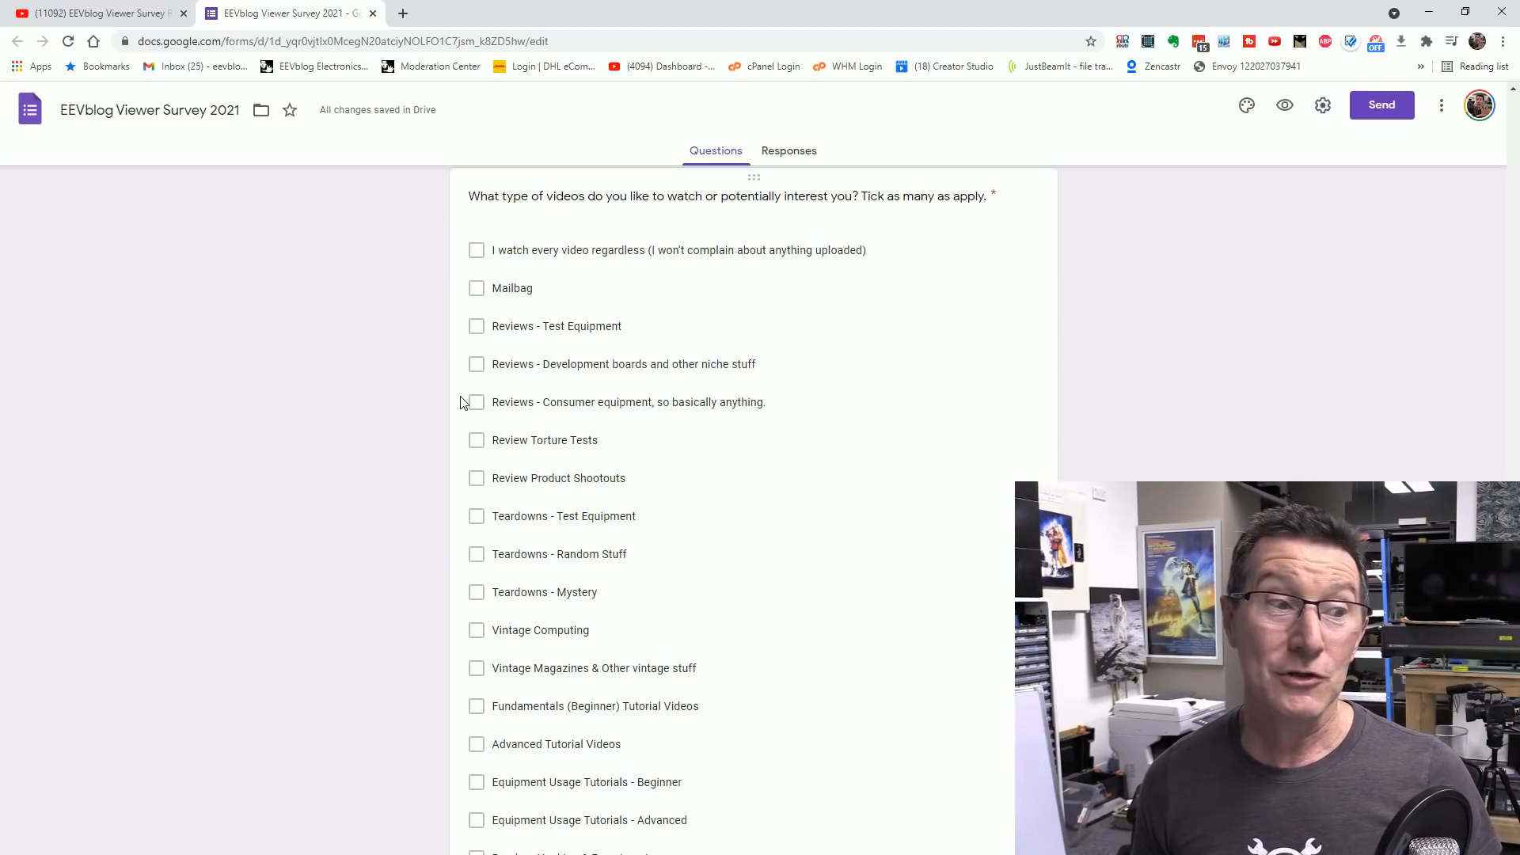
pyautogui.scroll(-3)
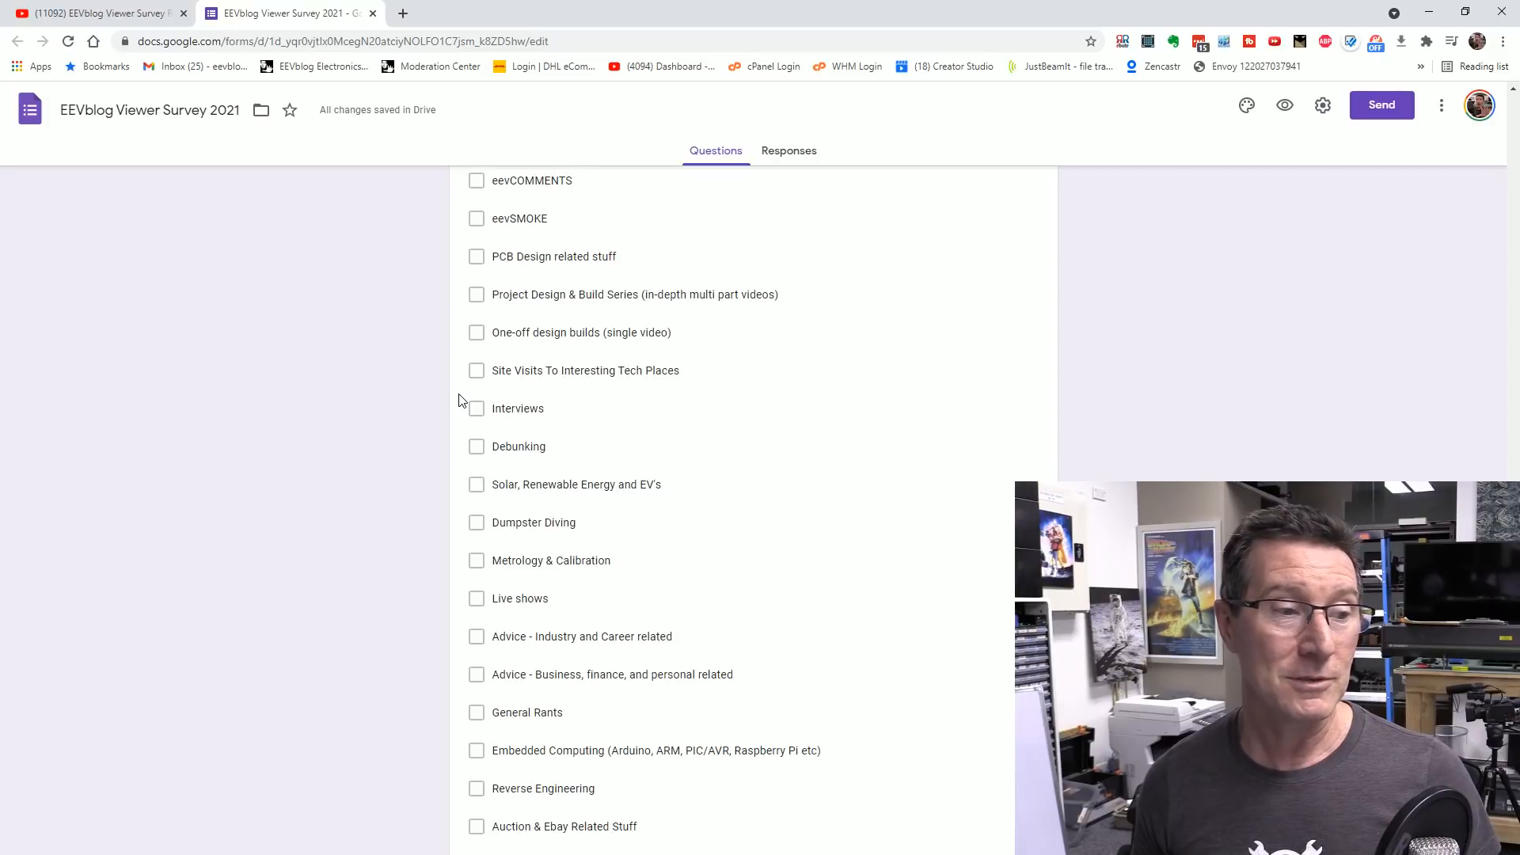
pyautogui.scroll(-3)
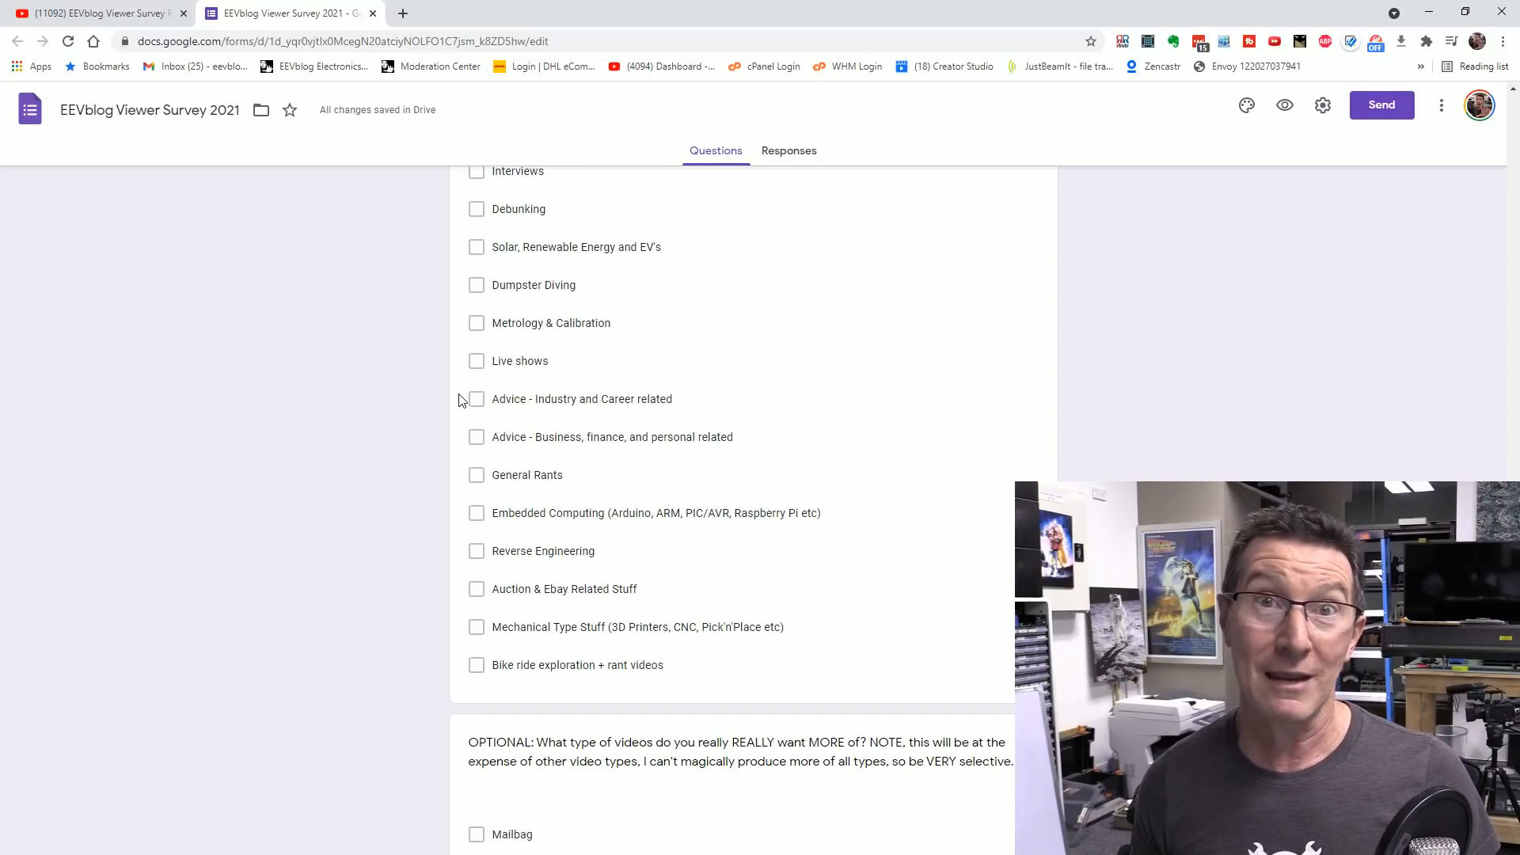
pyautogui.scroll(-3)
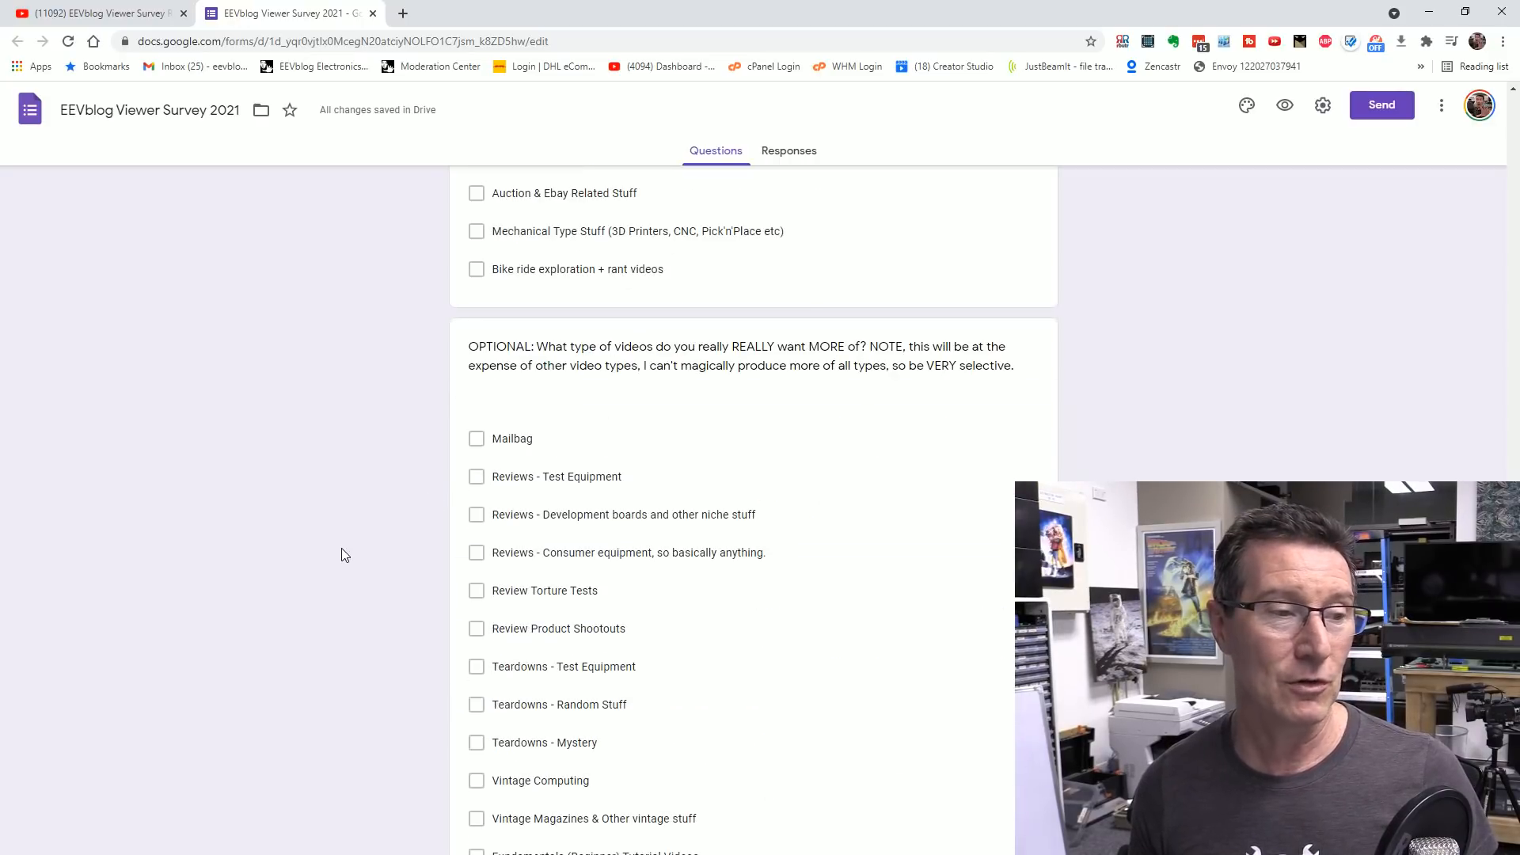
pyautogui.scroll(-3)
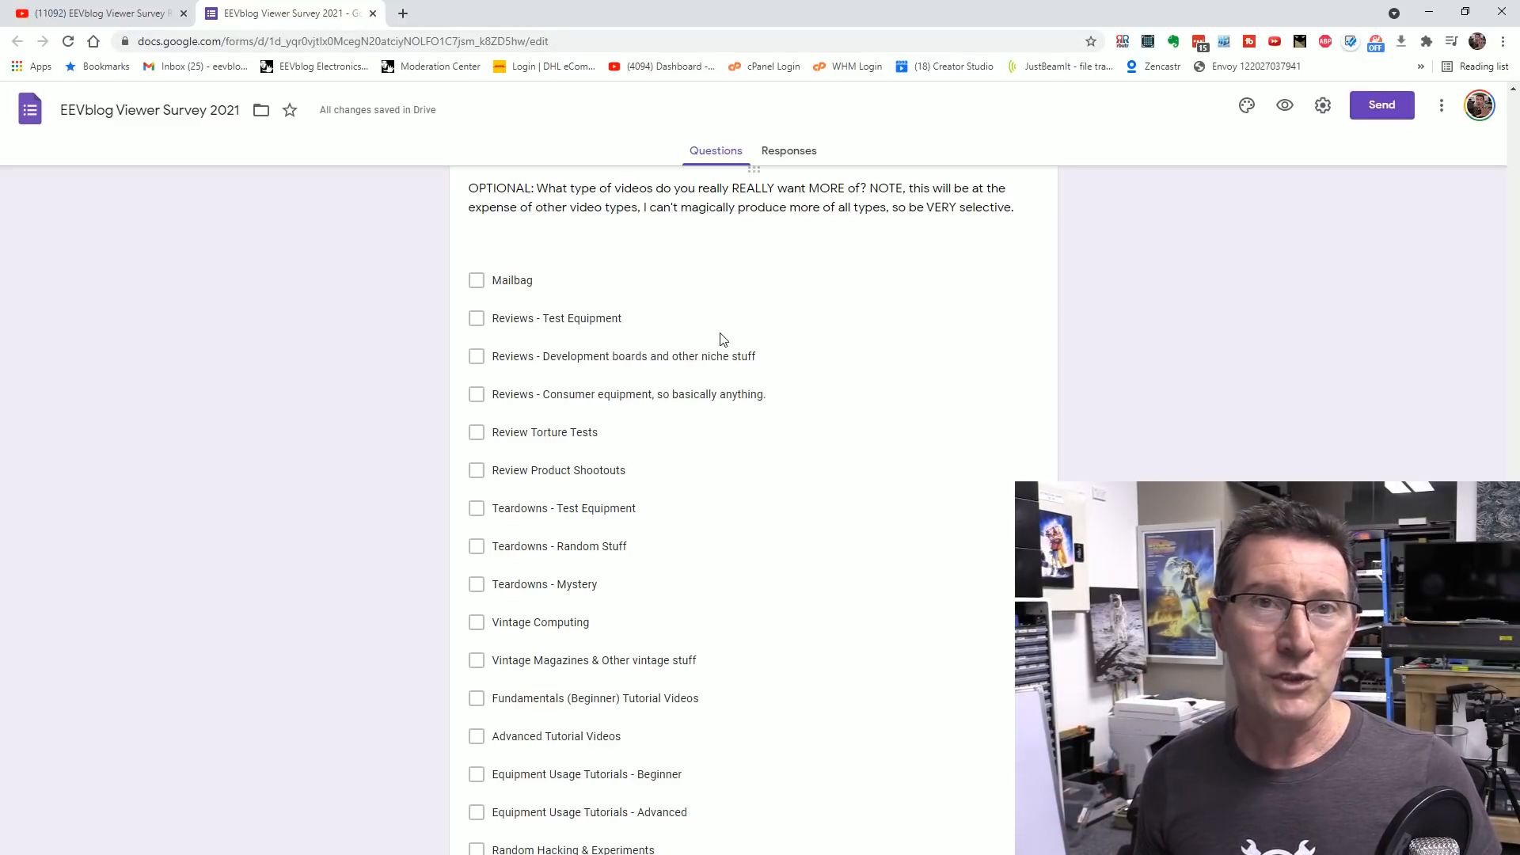
pyautogui.moveTo(394, 416)
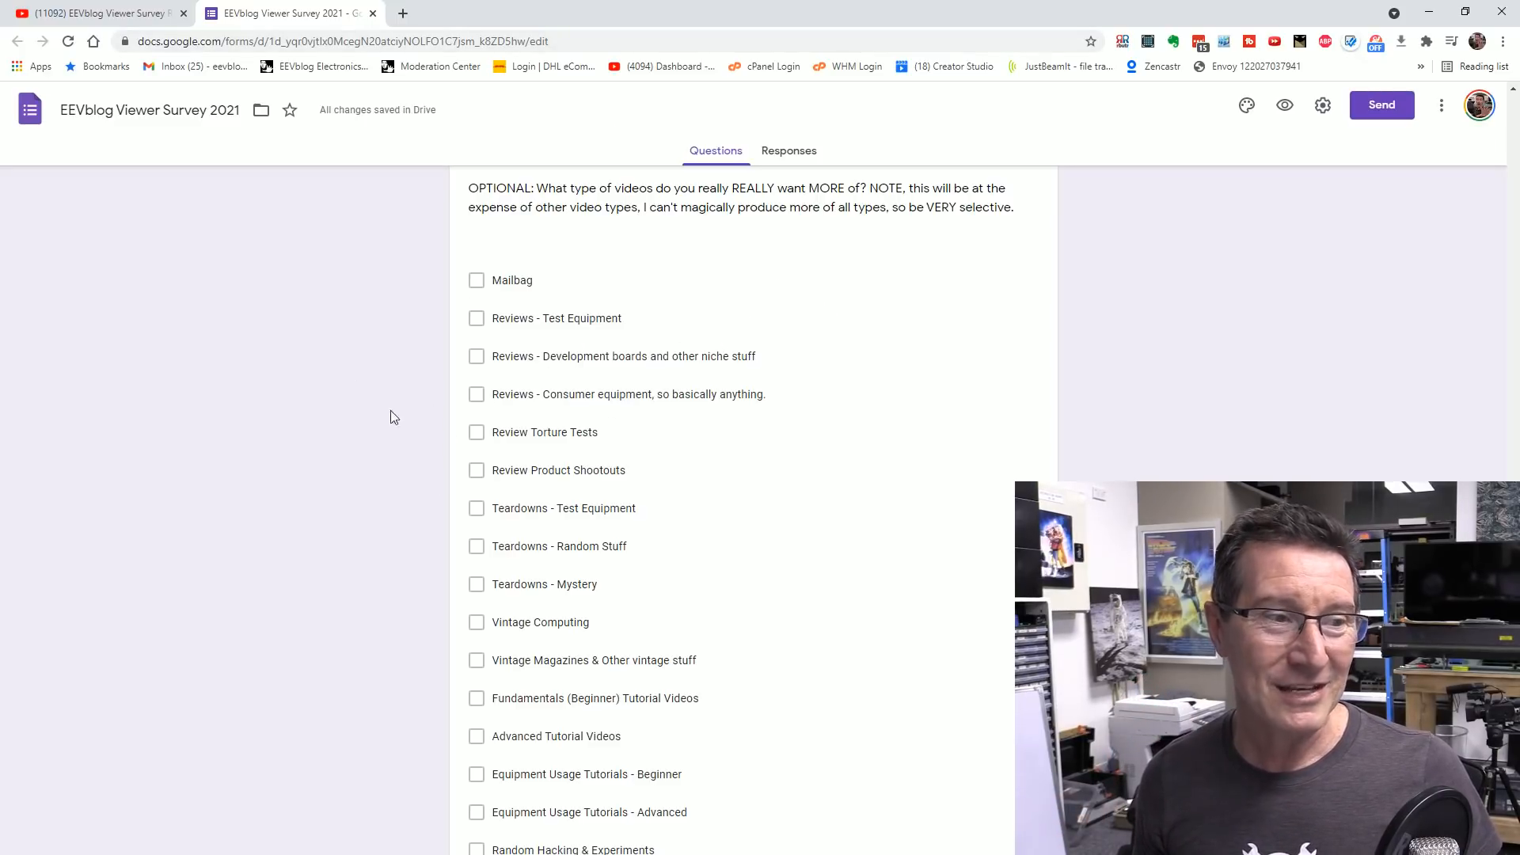
pyautogui.scroll(-3)
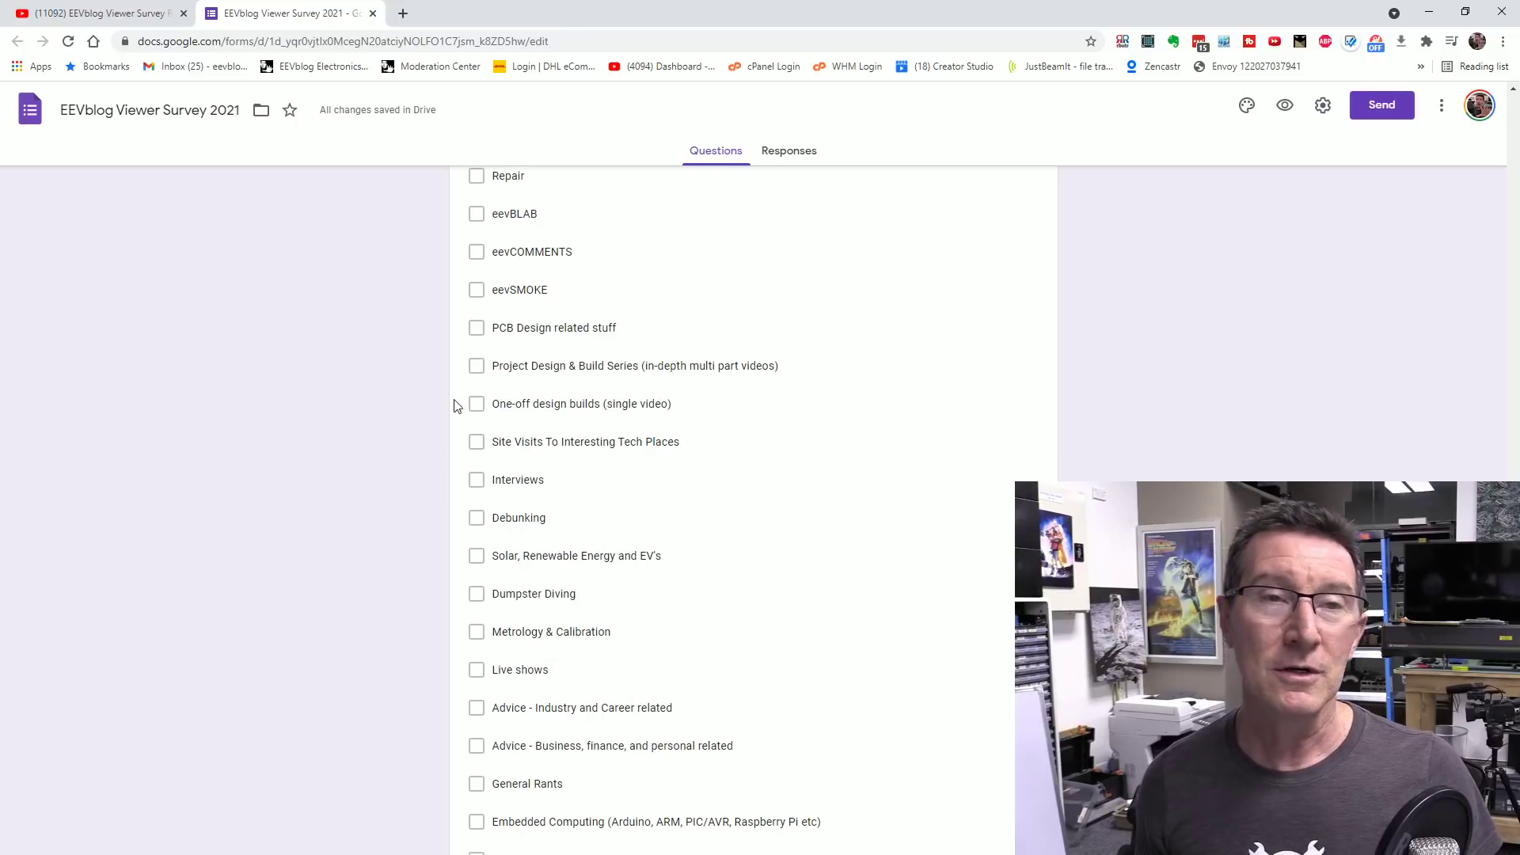
# Scroll past the hated-video-types question to the six-choice 'What industry level are you?' question
pyautogui.scroll(-3)
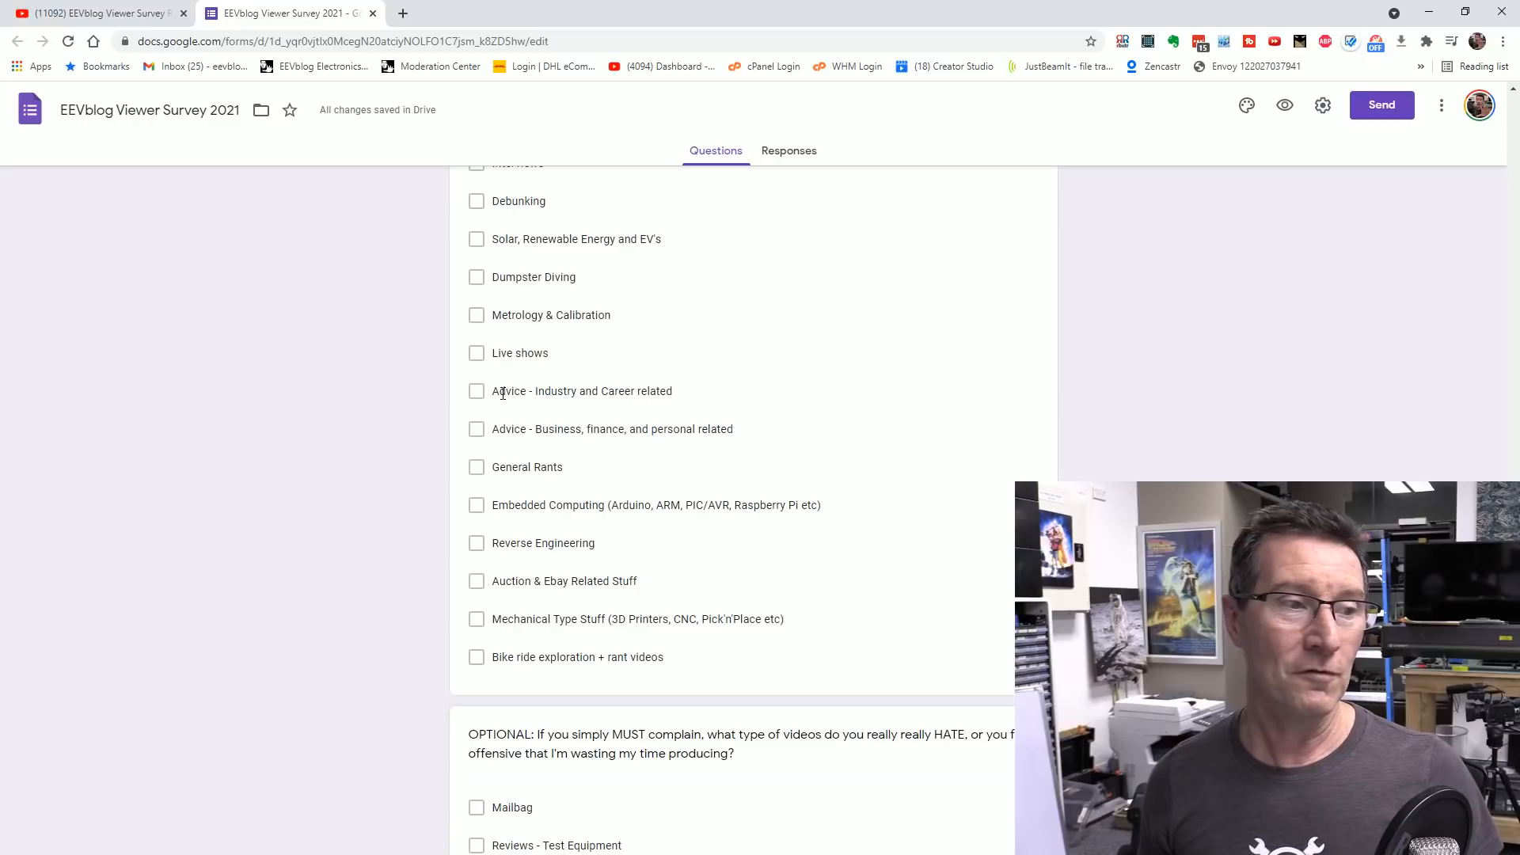
pyautogui.scroll(-3)
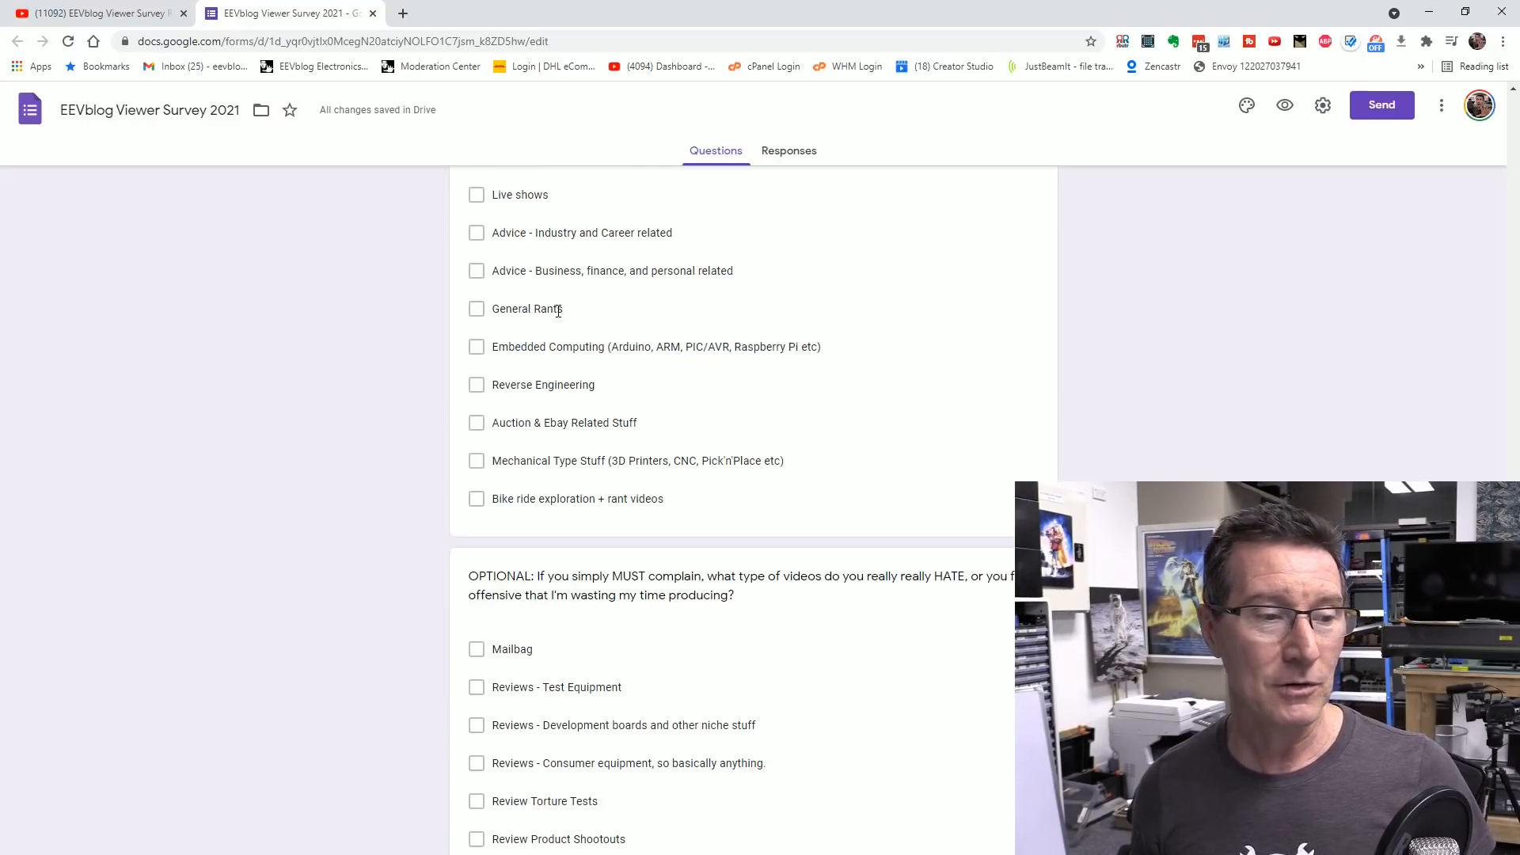
pyautogui.scroll(-3)
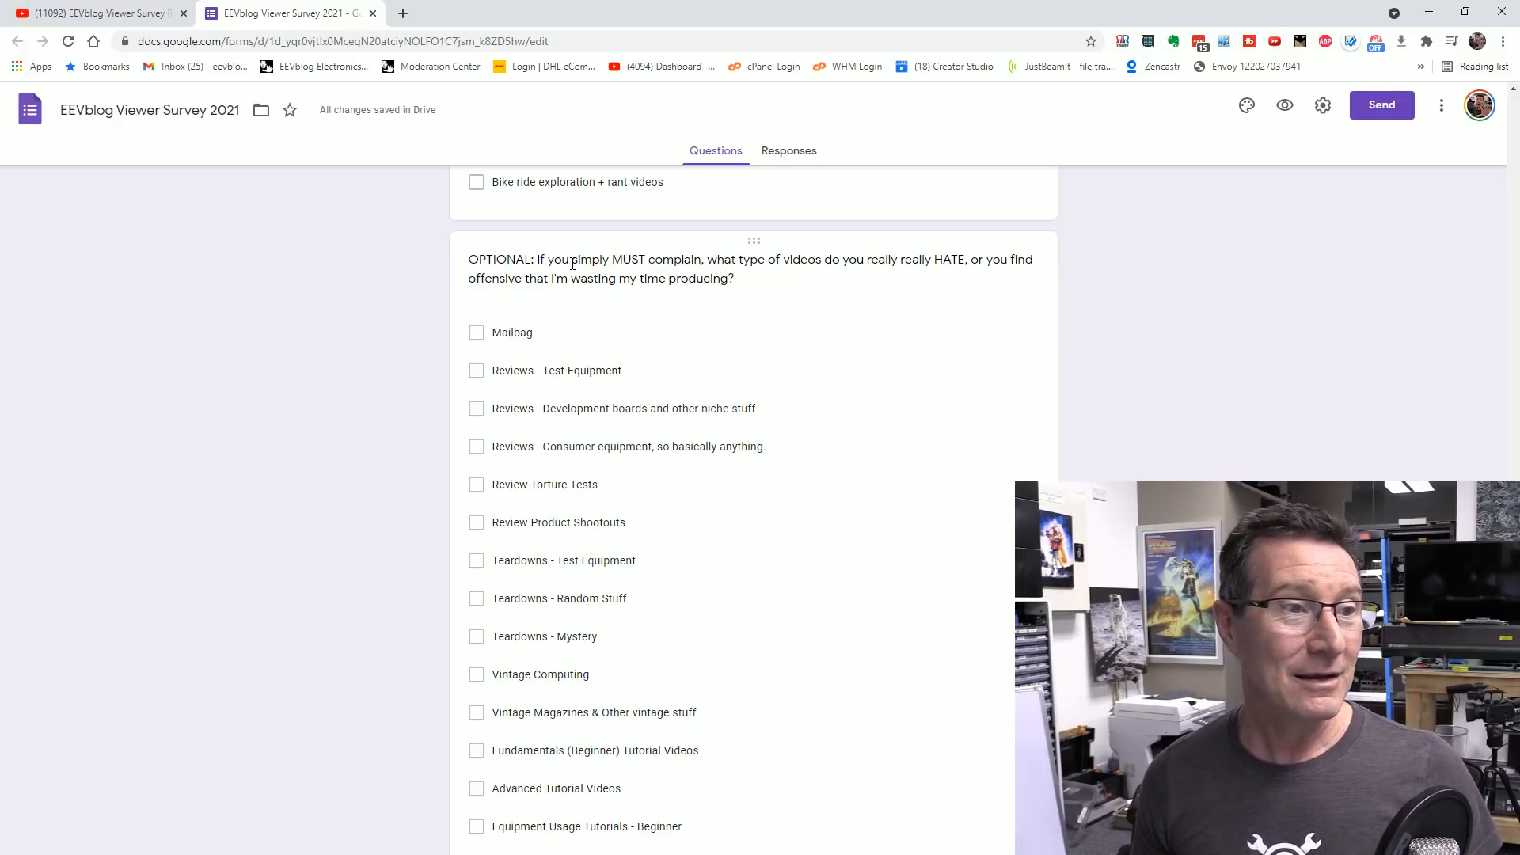
pyautogui.moveTo(762, 401)
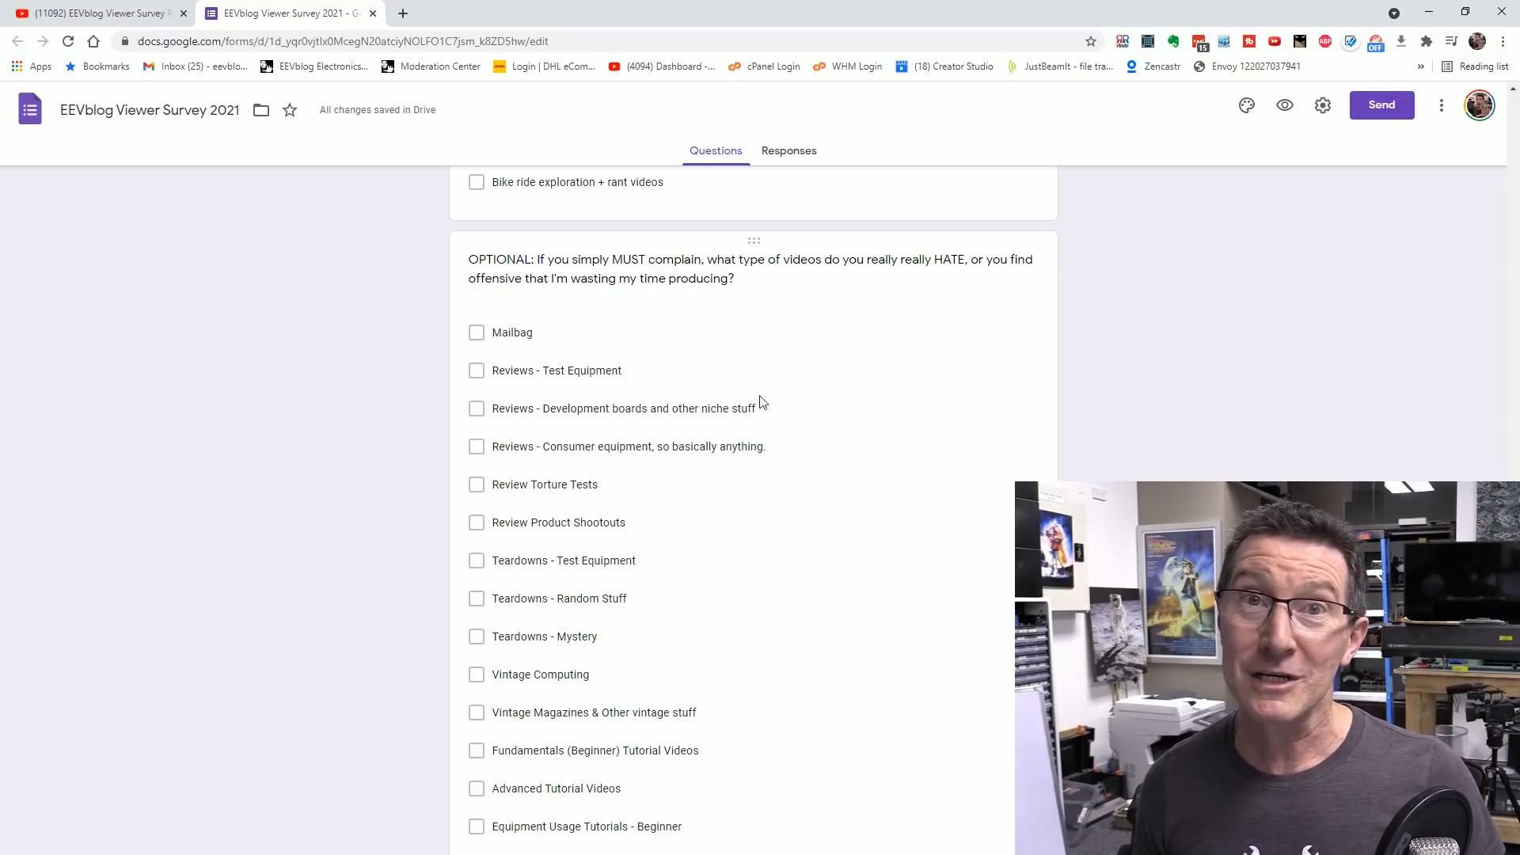
pyautogui.moveTo(396, 509)
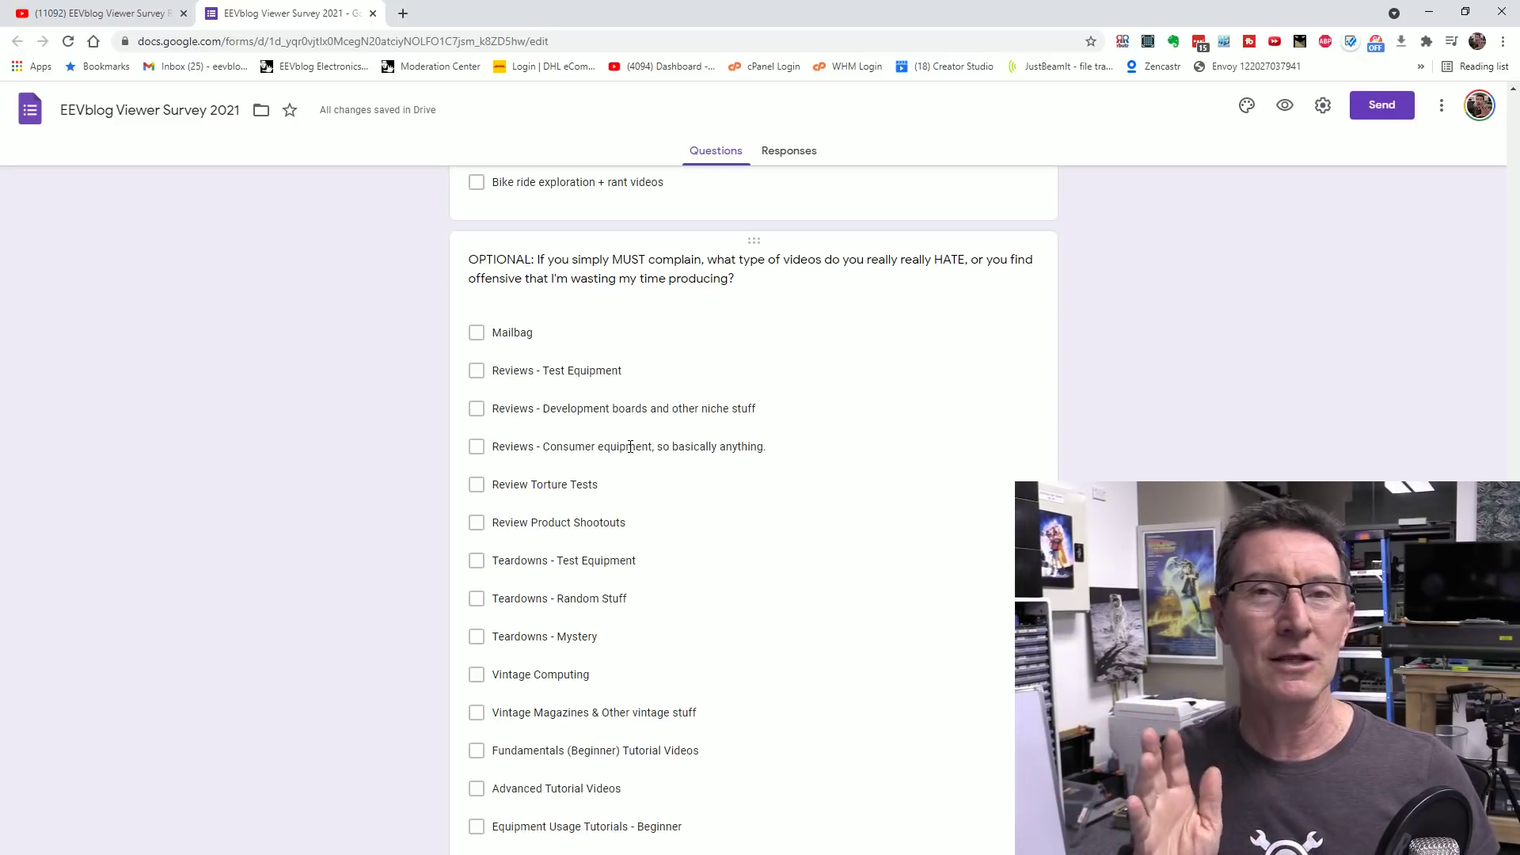
pyautogui.scroll(-3)
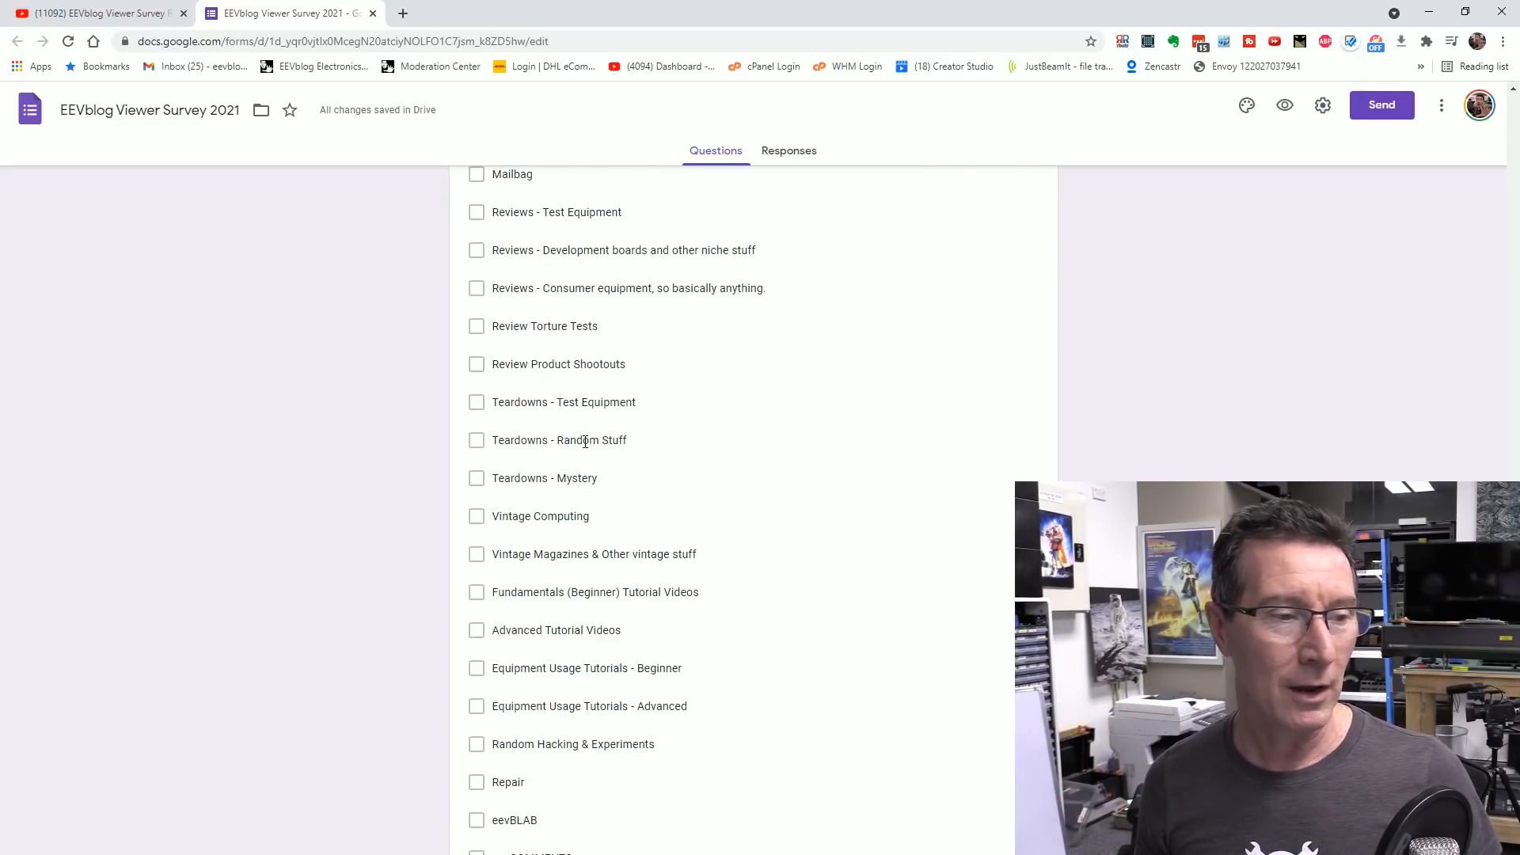
pyautogui.scroll(-3)
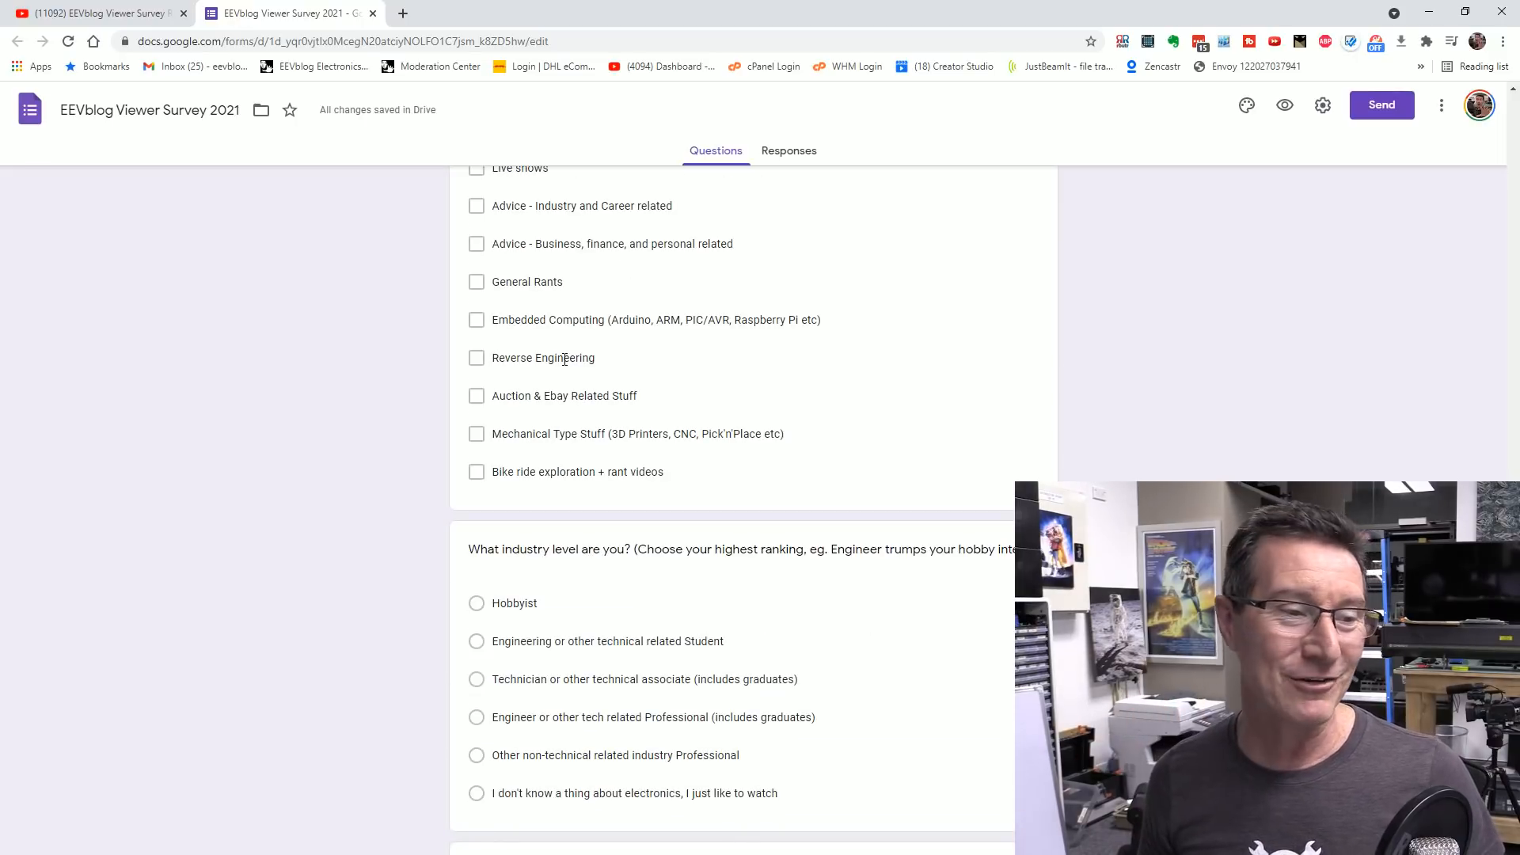
# Scroll down to the video-frequency question and the five-choice video-length question
pyautogui.scroll(-3)
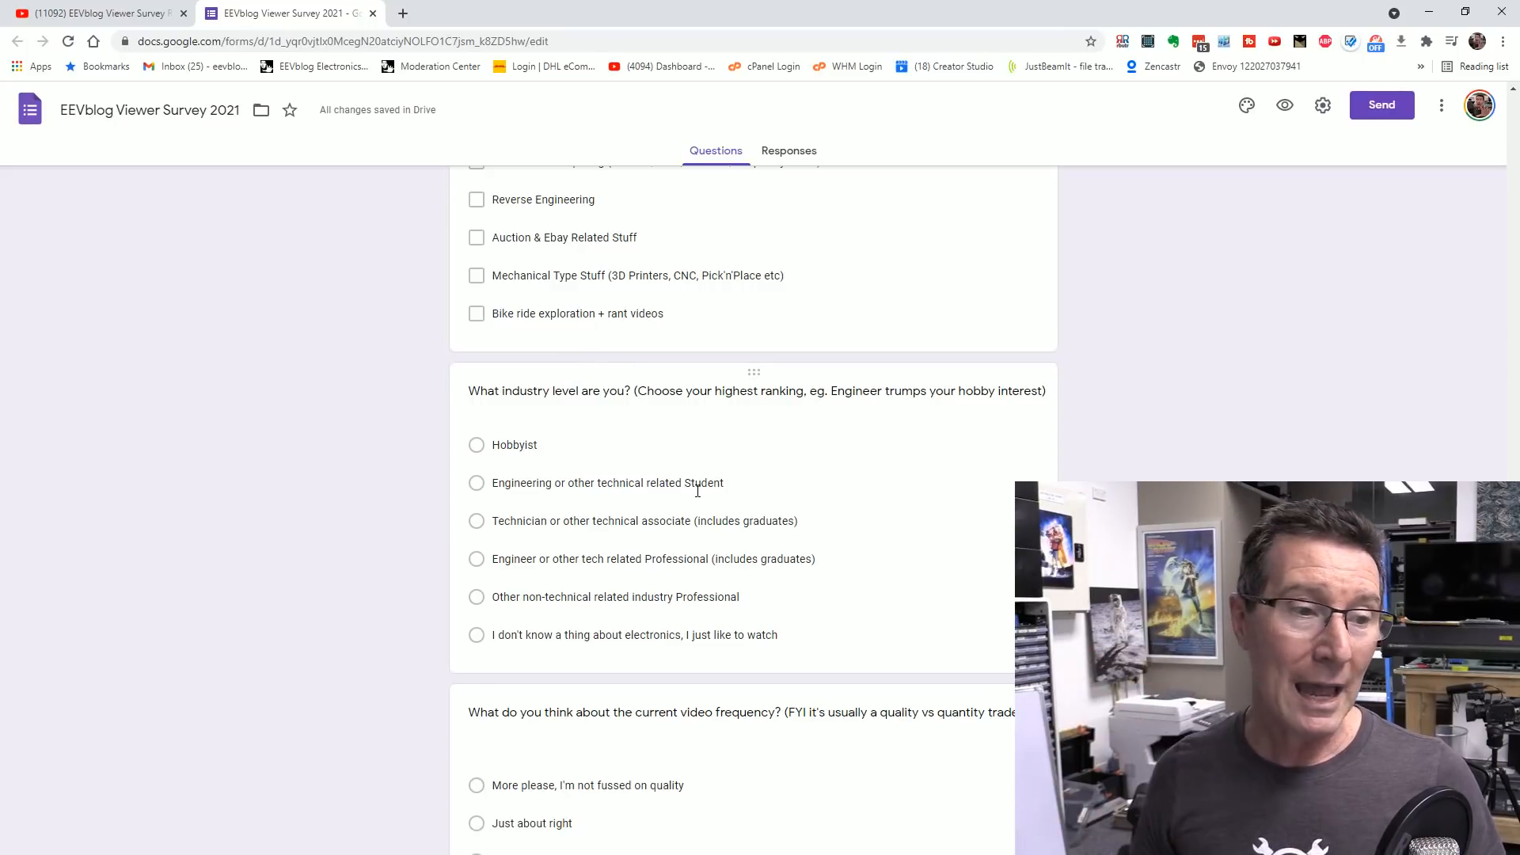
pyautogui.scroll(-3)
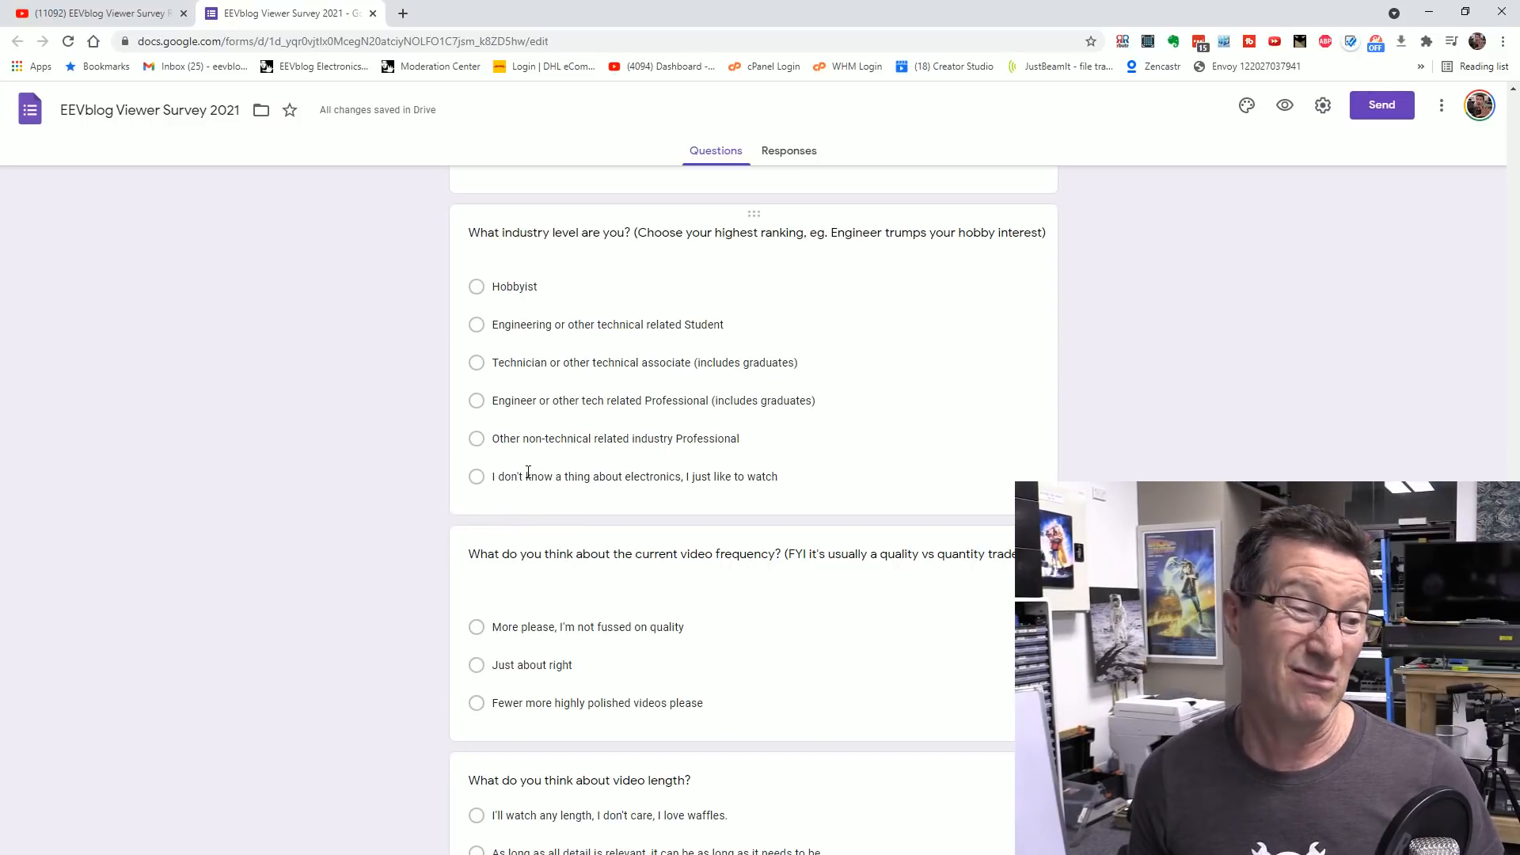
pyautogui.moveTo(408, 582)
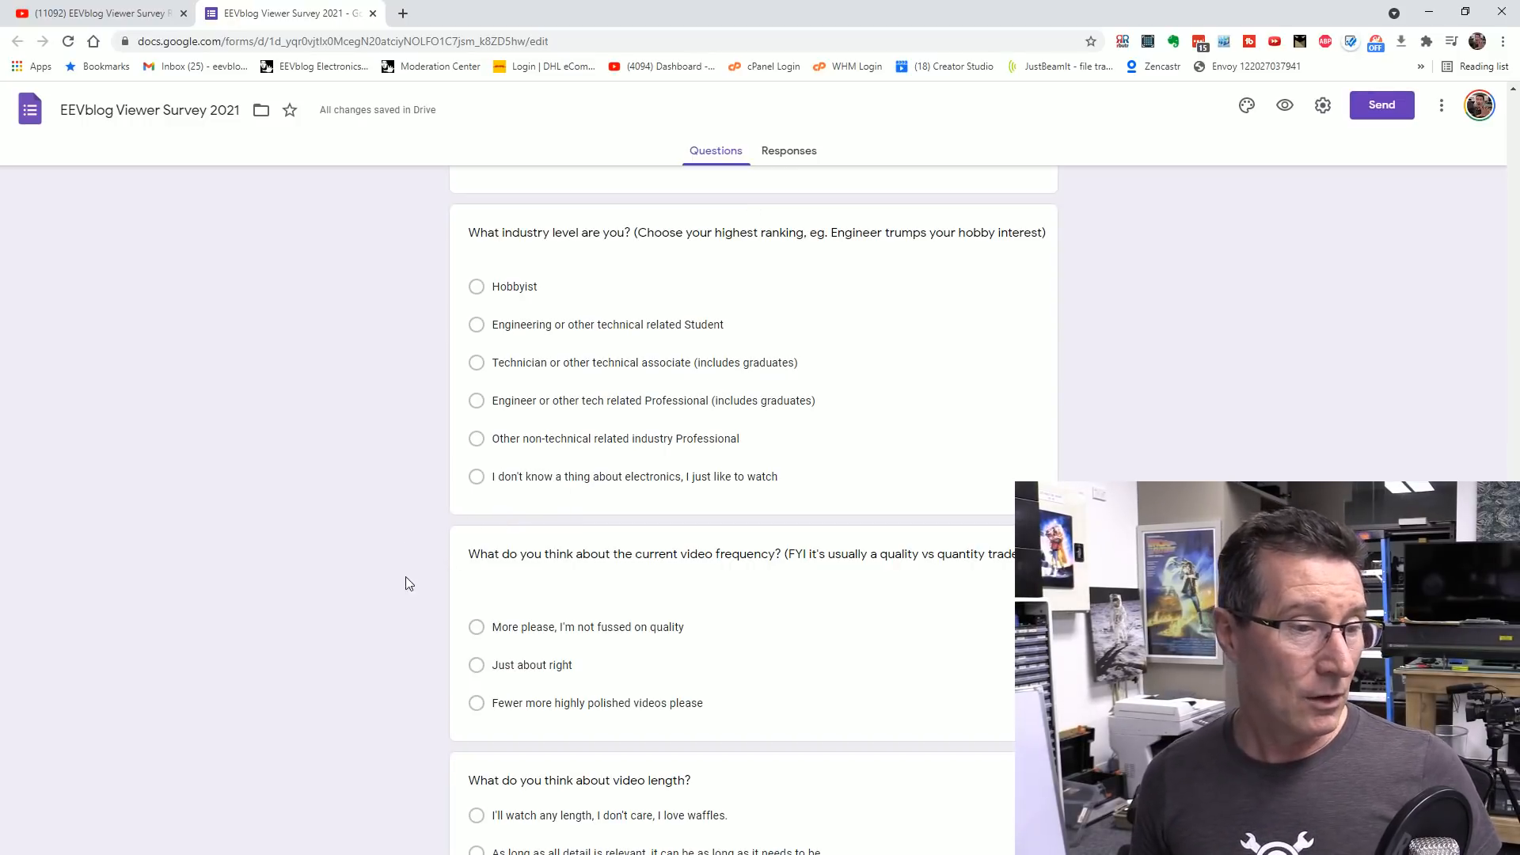
pyautogui.scroll(-3)
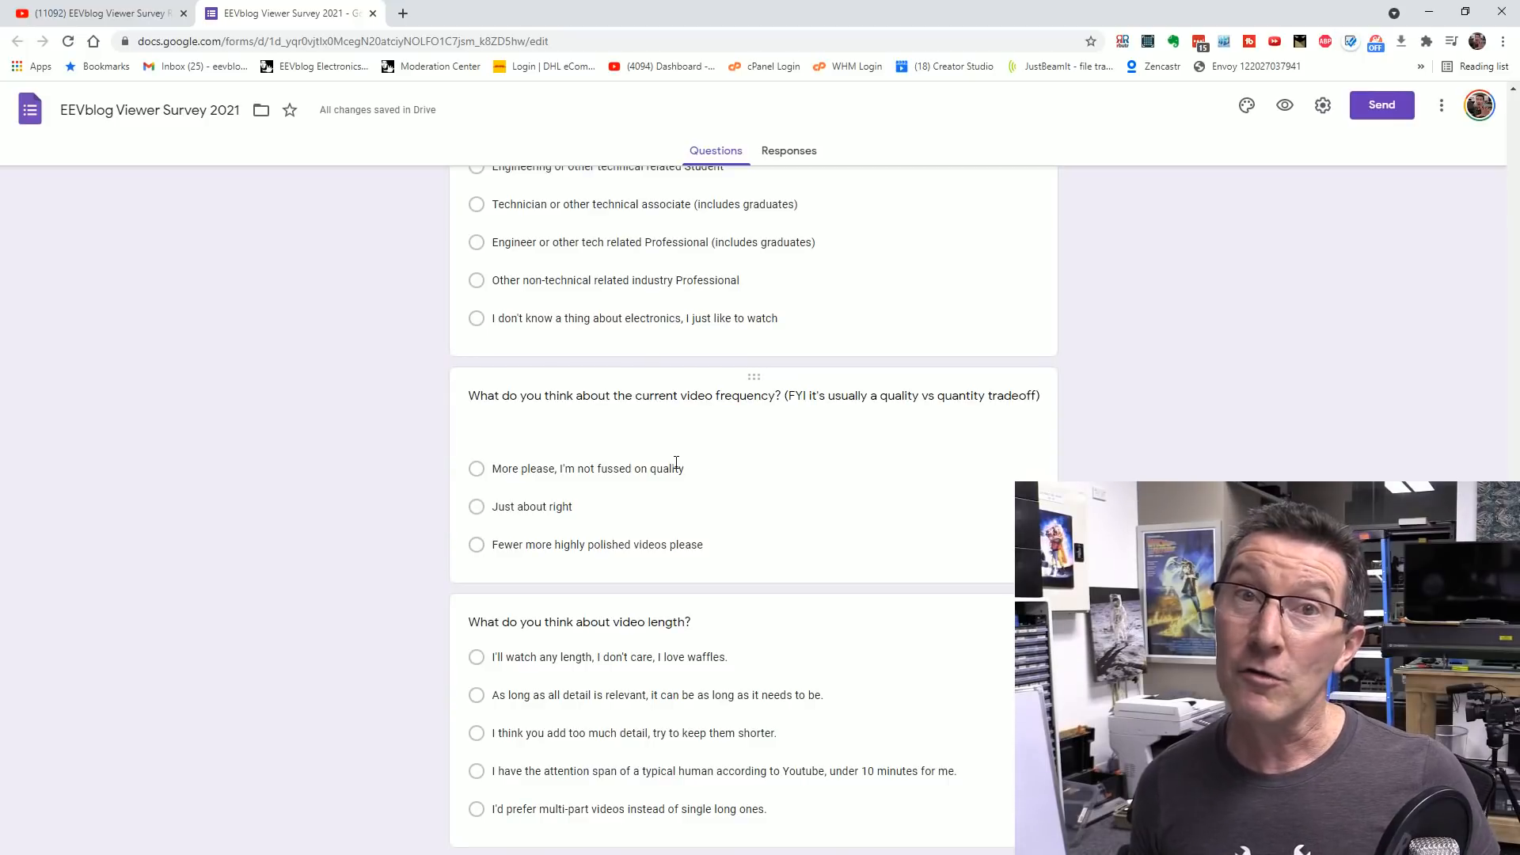
pyautogui.moveTo(693, 459)
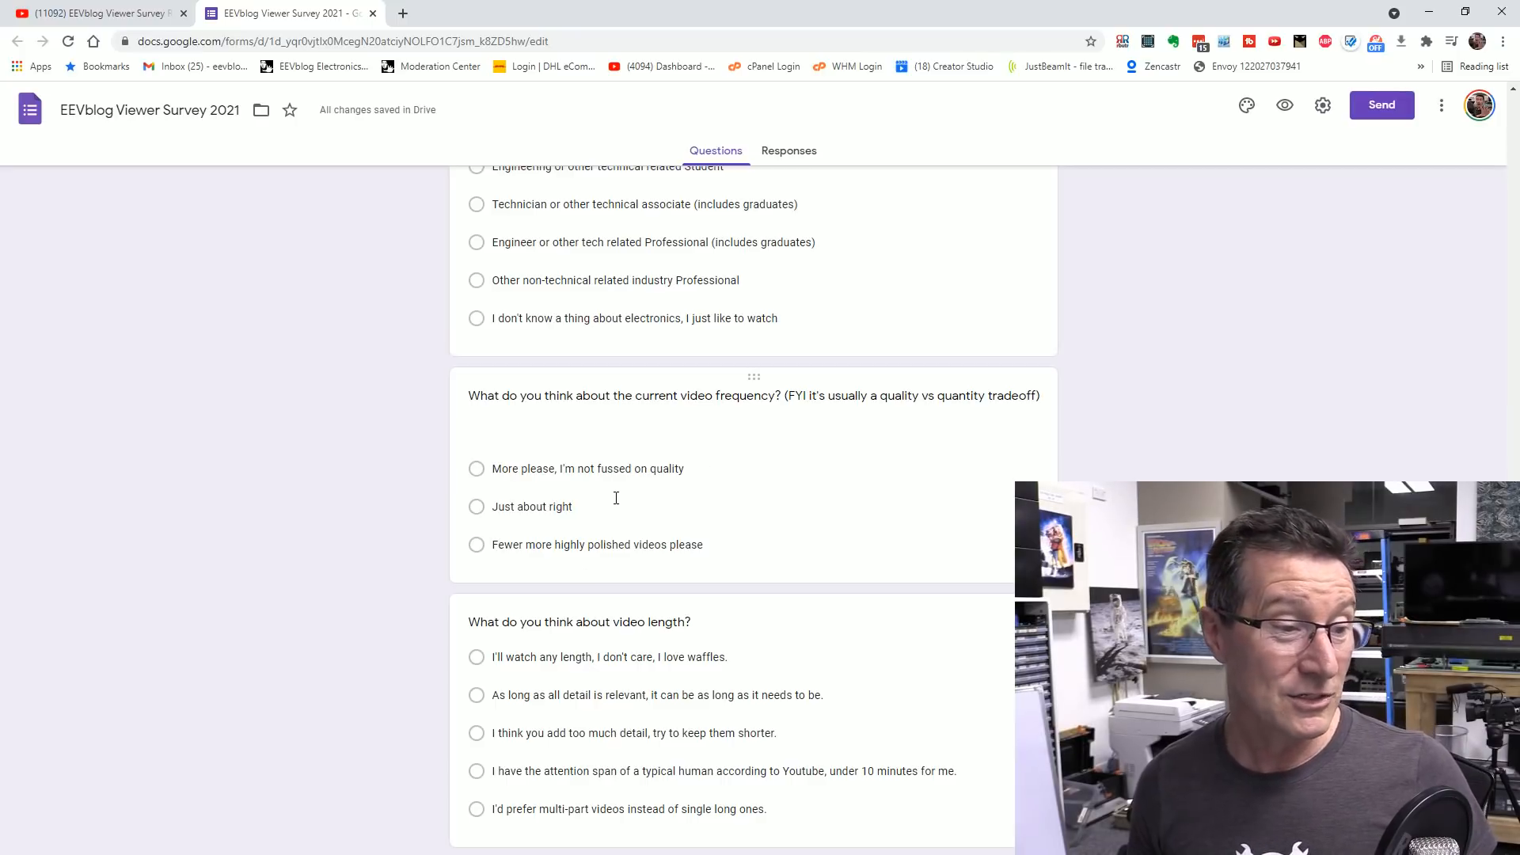
pyautogui.scroll(-3)
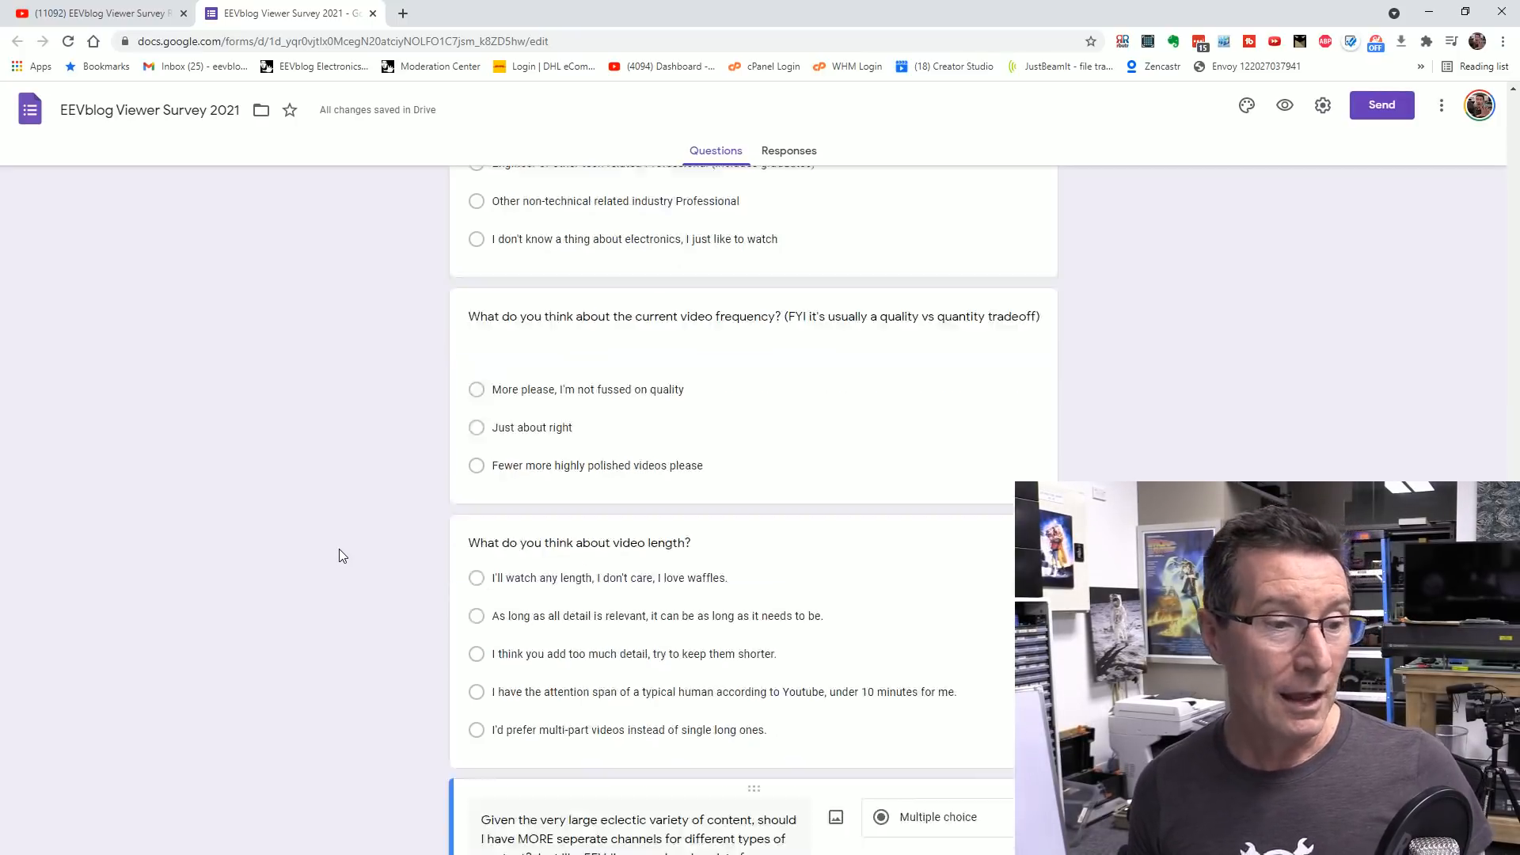
# Scroll through the separate-channels question's five answers plus 'Other' to the new-categories question
pyautogui.scroll(-3)
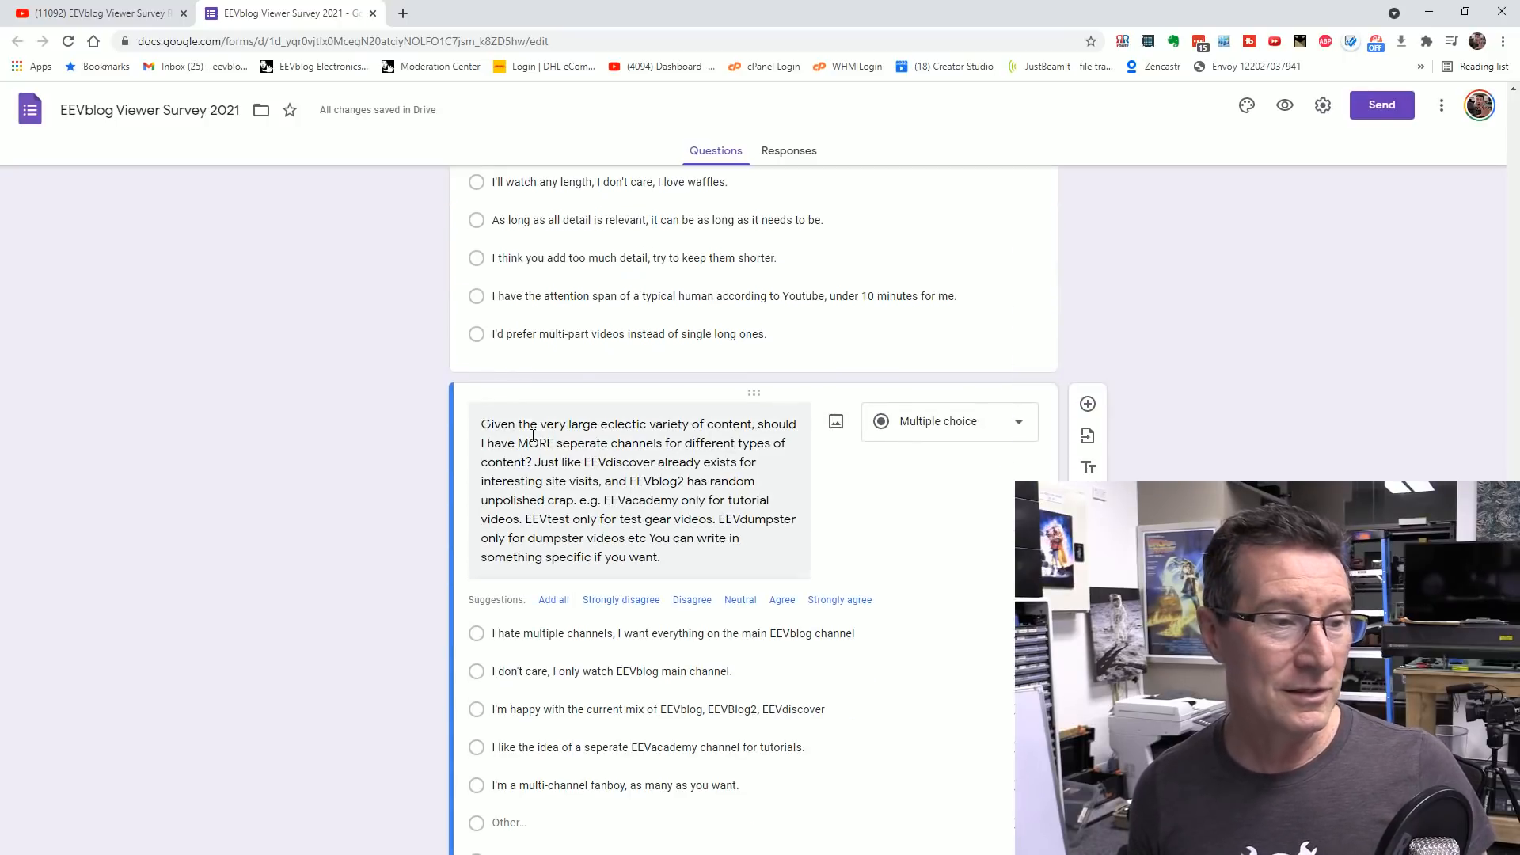
pyautogui.scroll(-3)
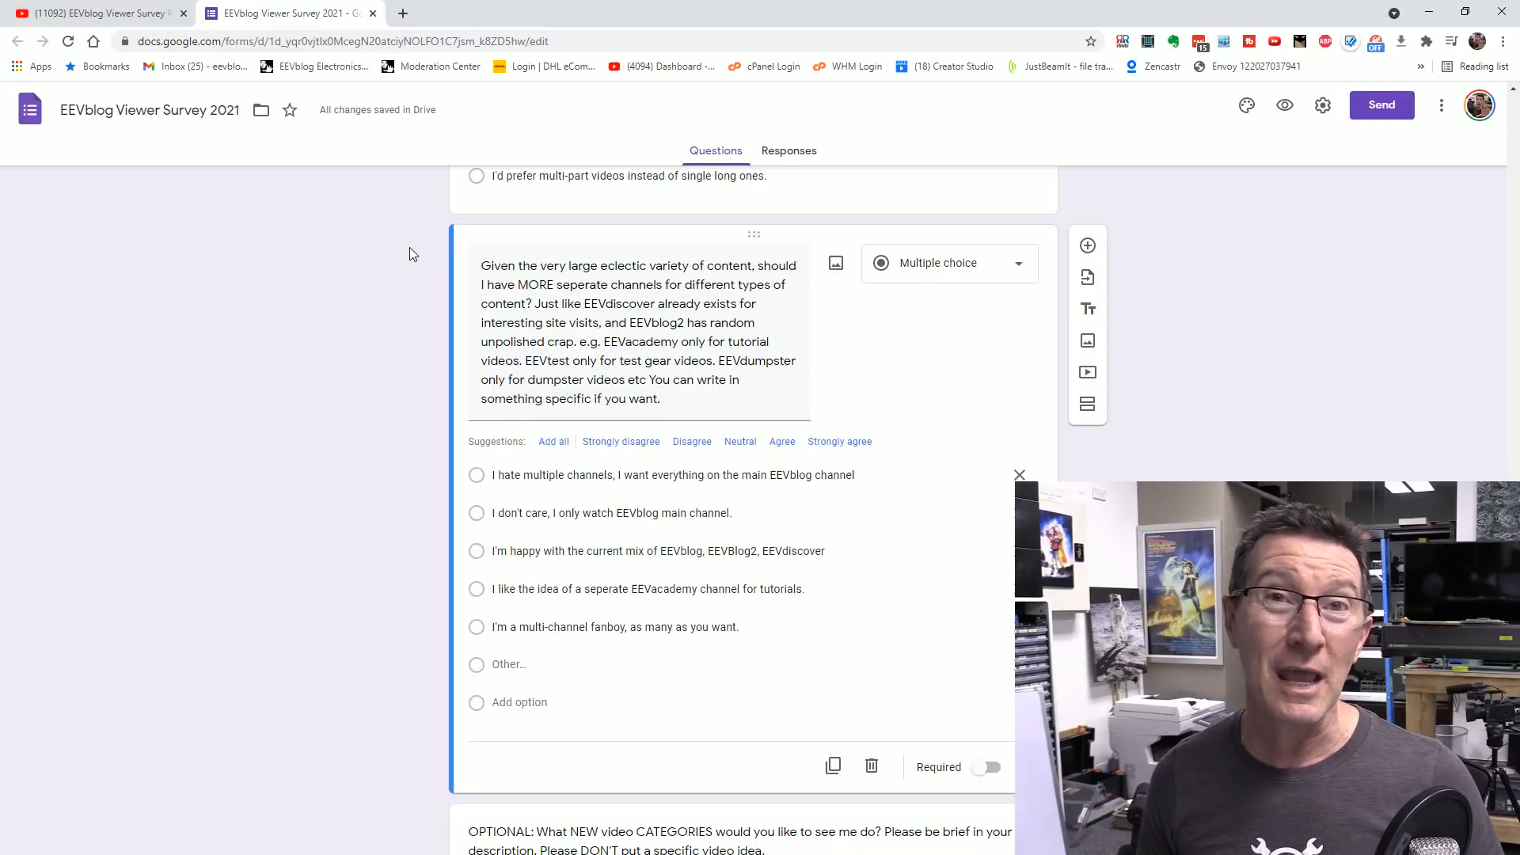
pyautogui.moveTo(273, 429)
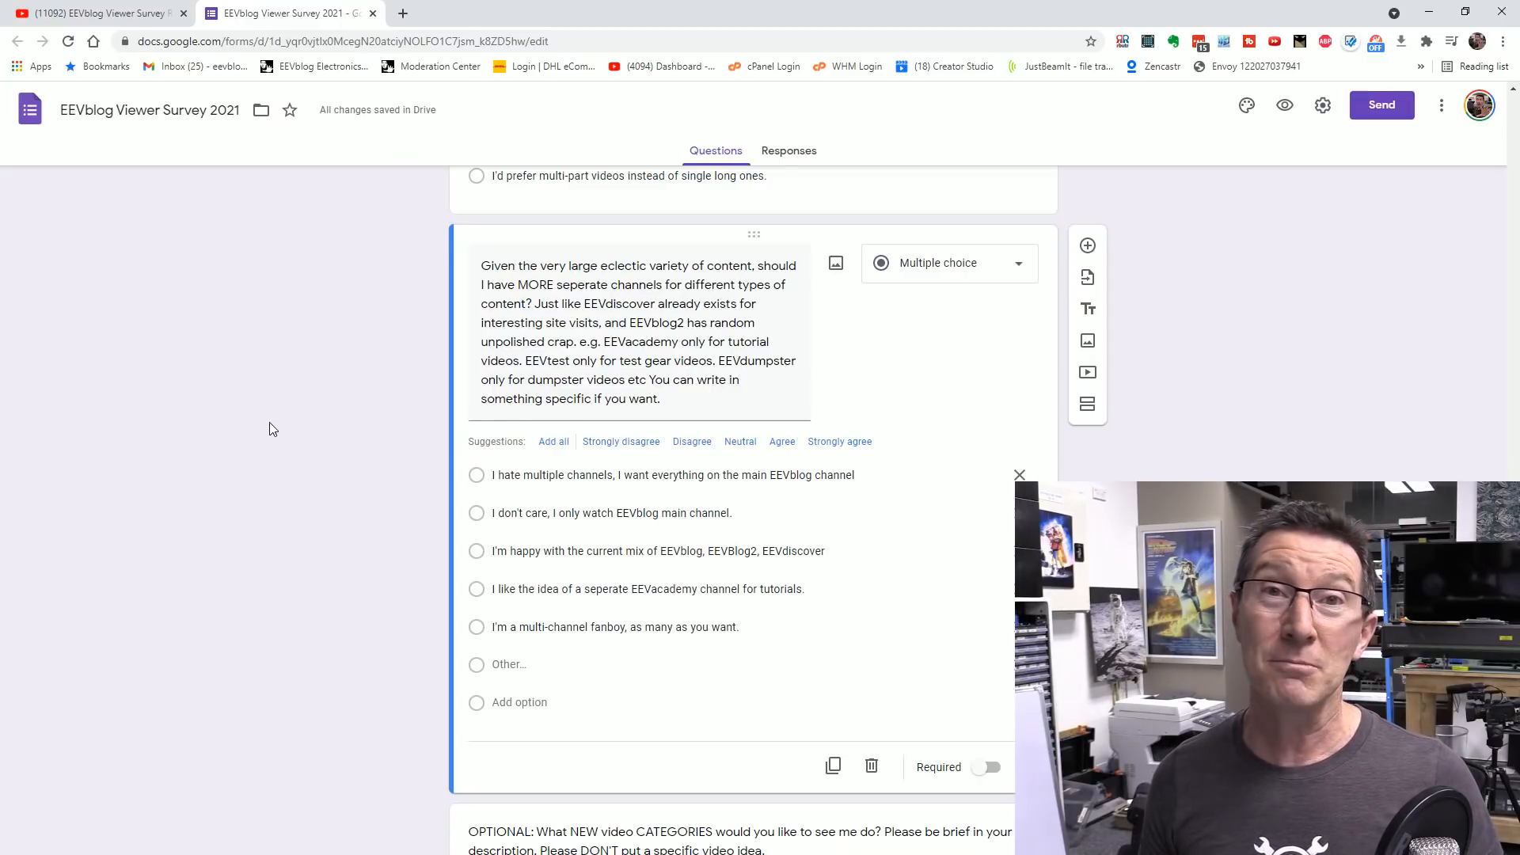
pyautogui.moveTo(301, 405)
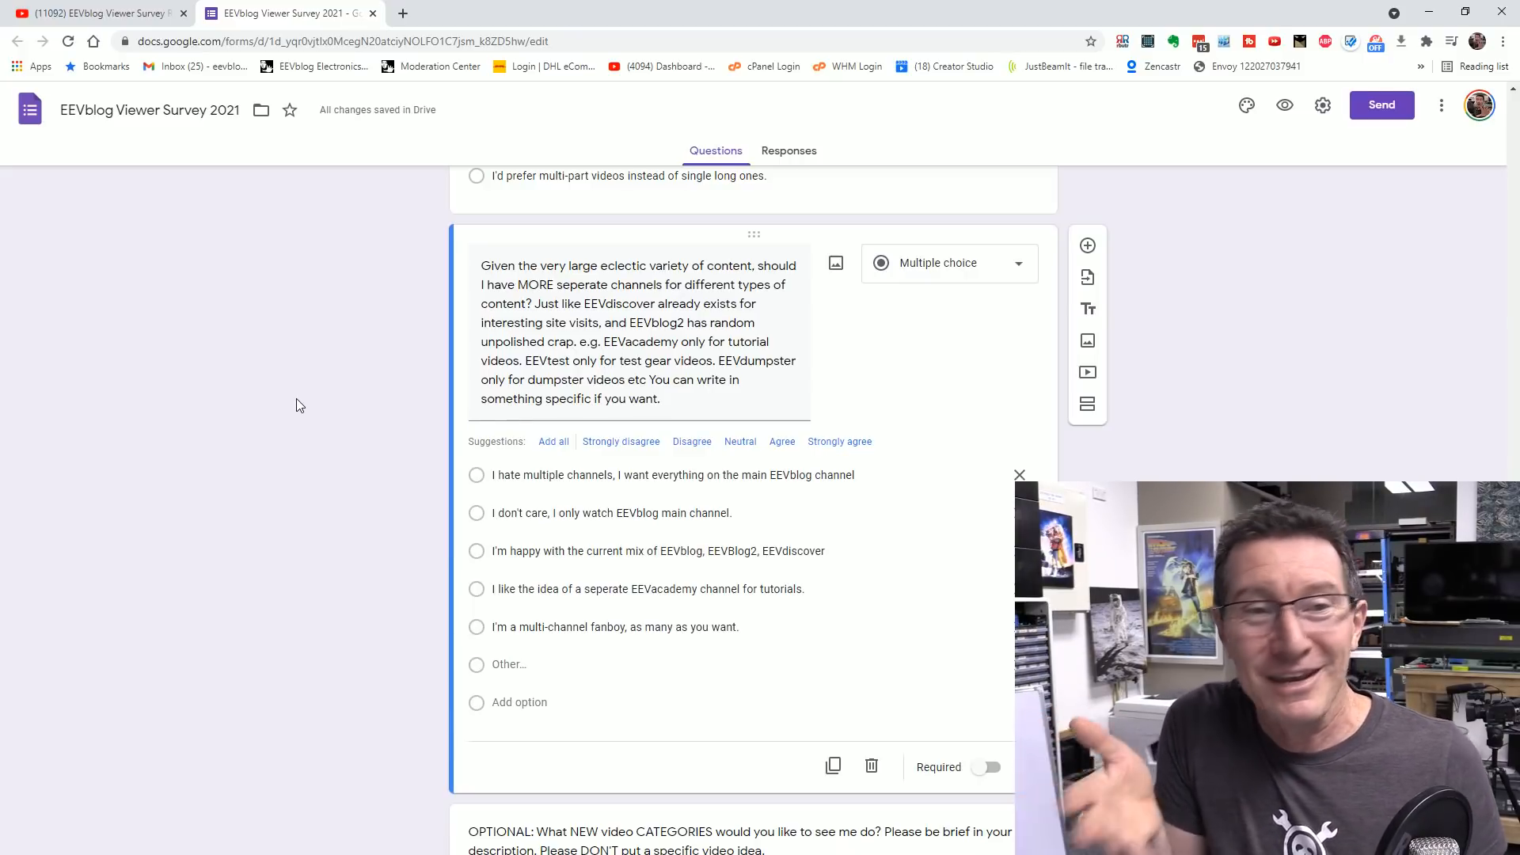
pyautogui.moveTo(411, 324)
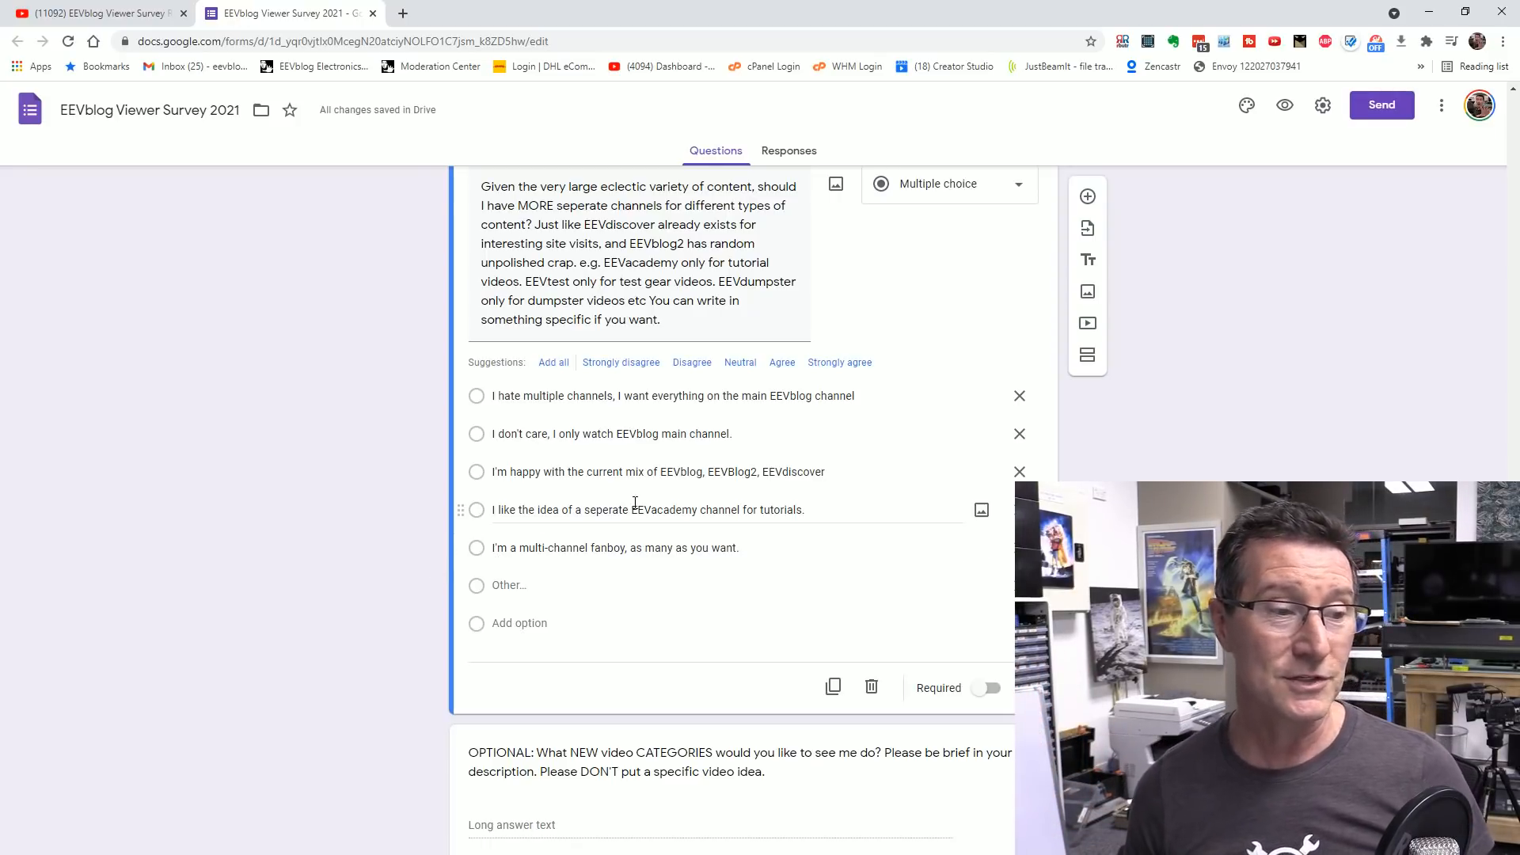
# Scroll to the final note and giveaway-email questions, then return to the survey title
pyautogui.scroll(-3)
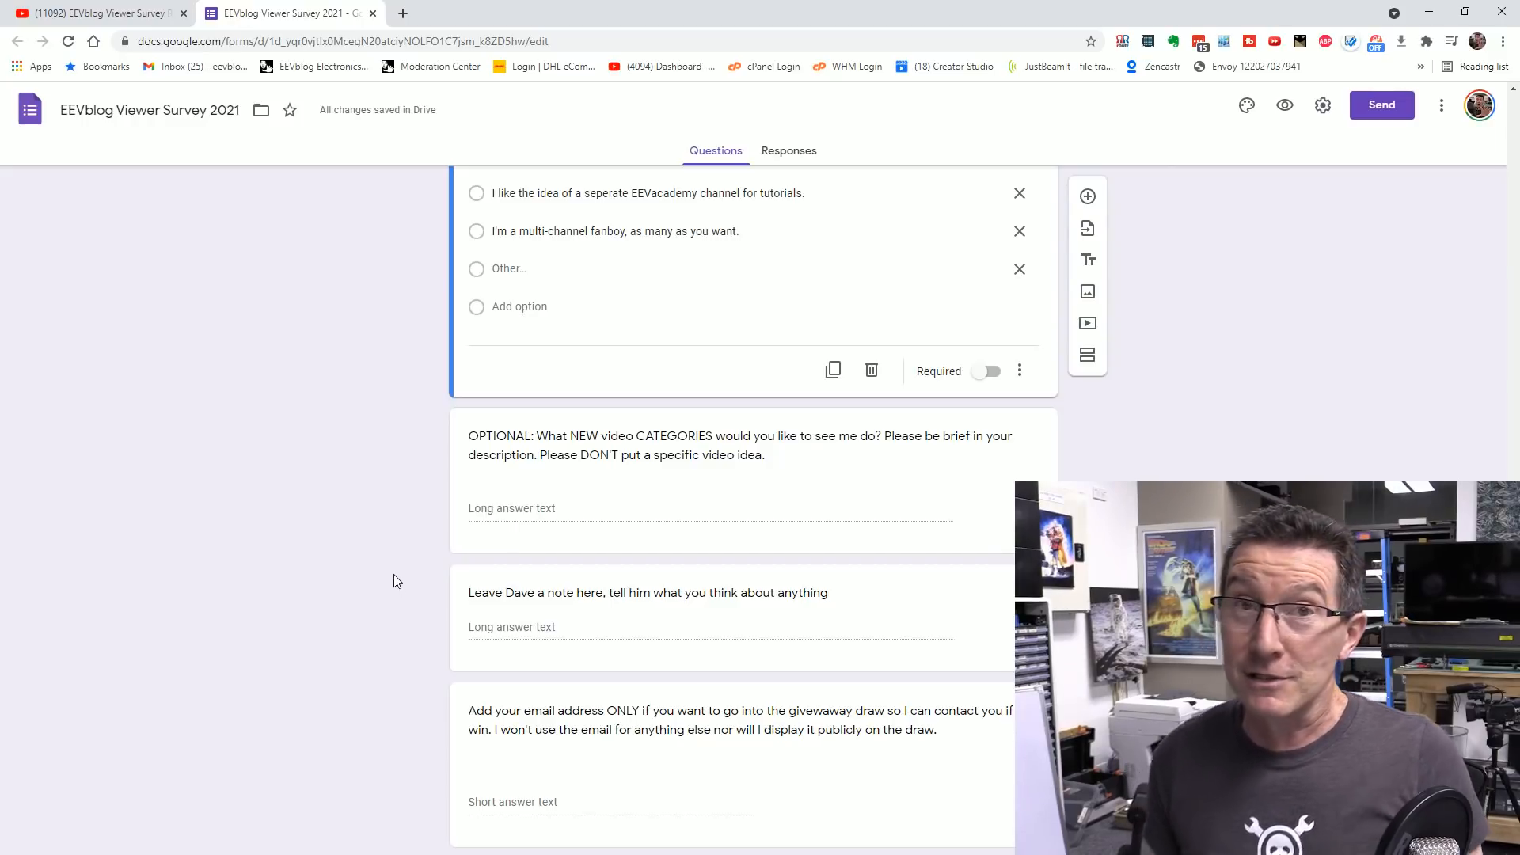
pyautogui.moveTo(399, 417)
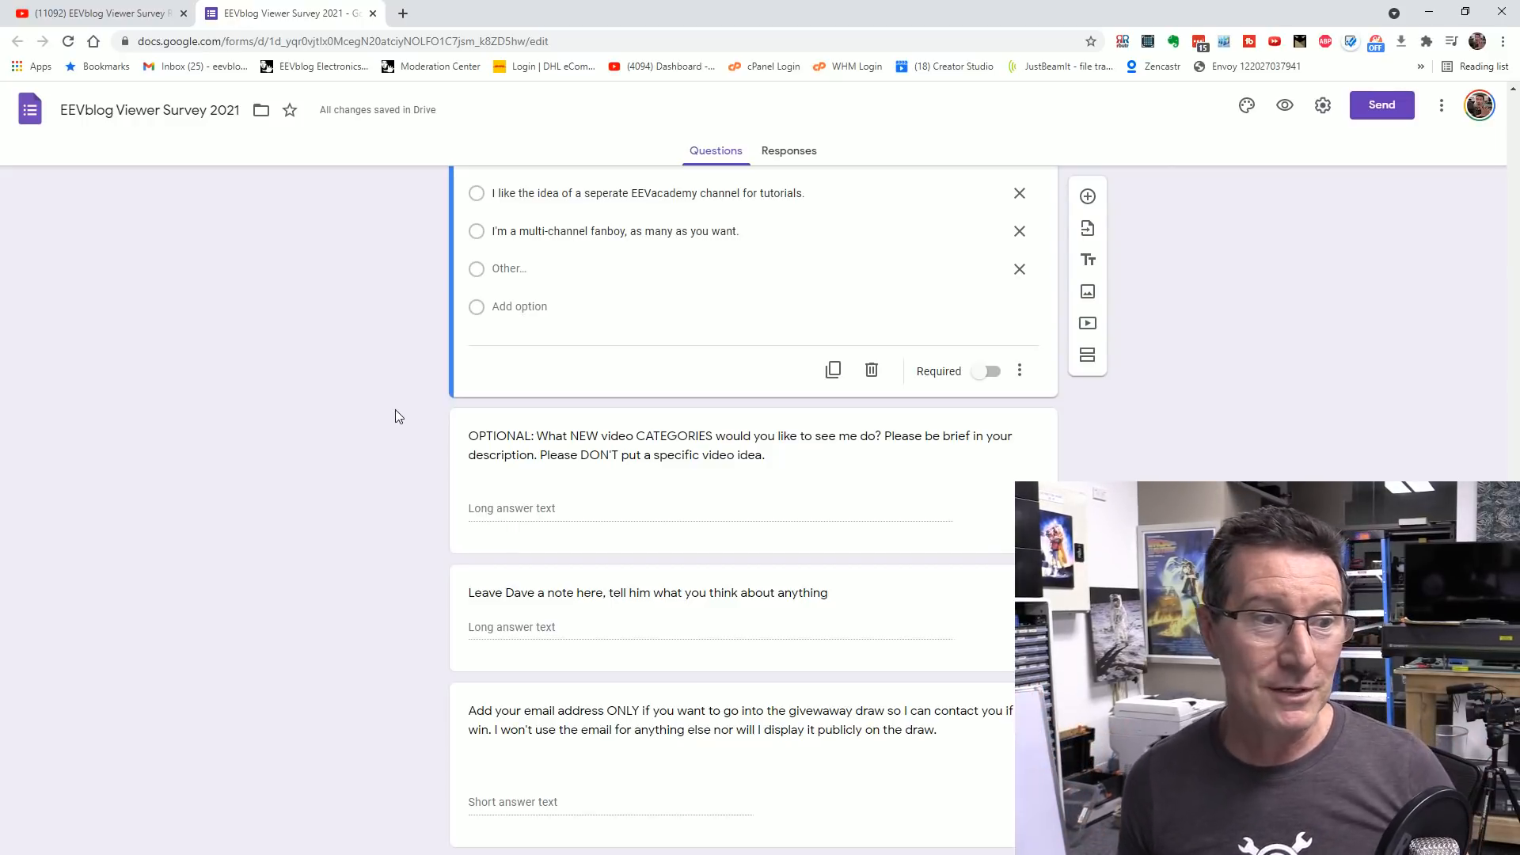
pyautogui.scroll(-3)
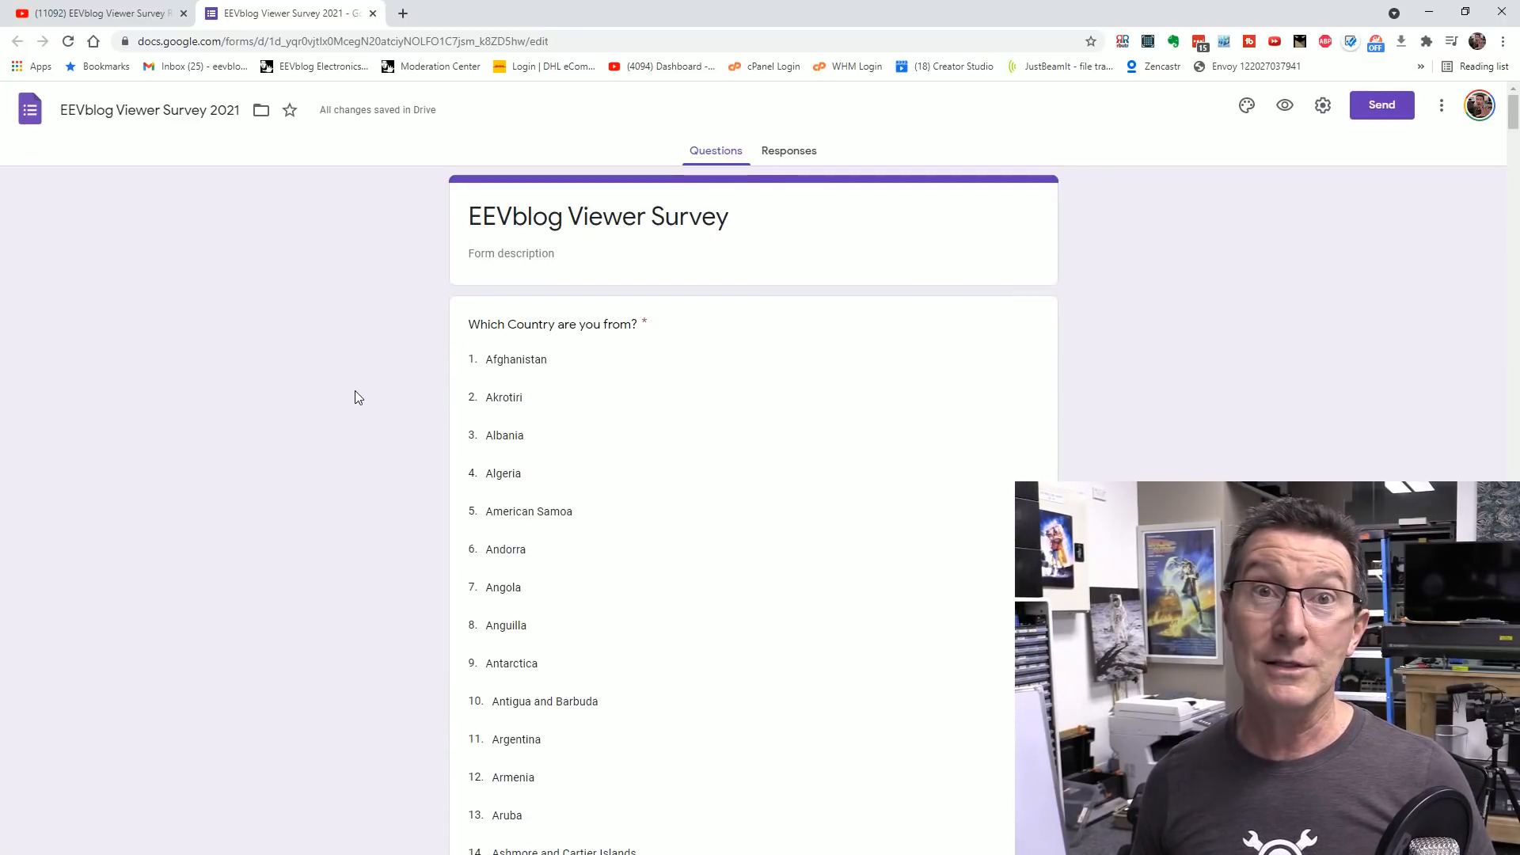
pyautogui.moveTo(741, 333)
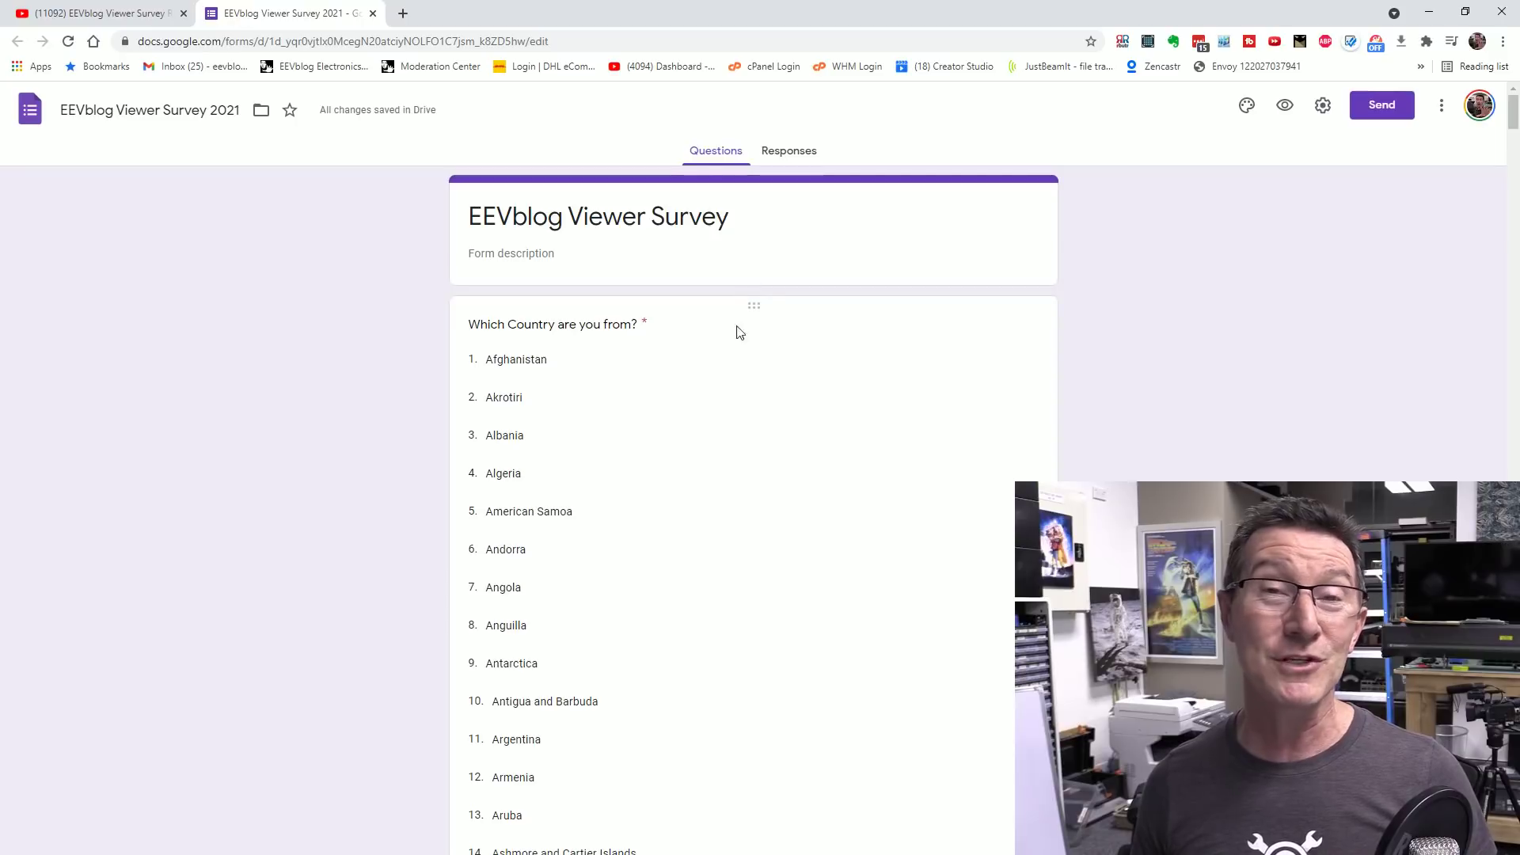
pyautogui.moveTo(661, 333)
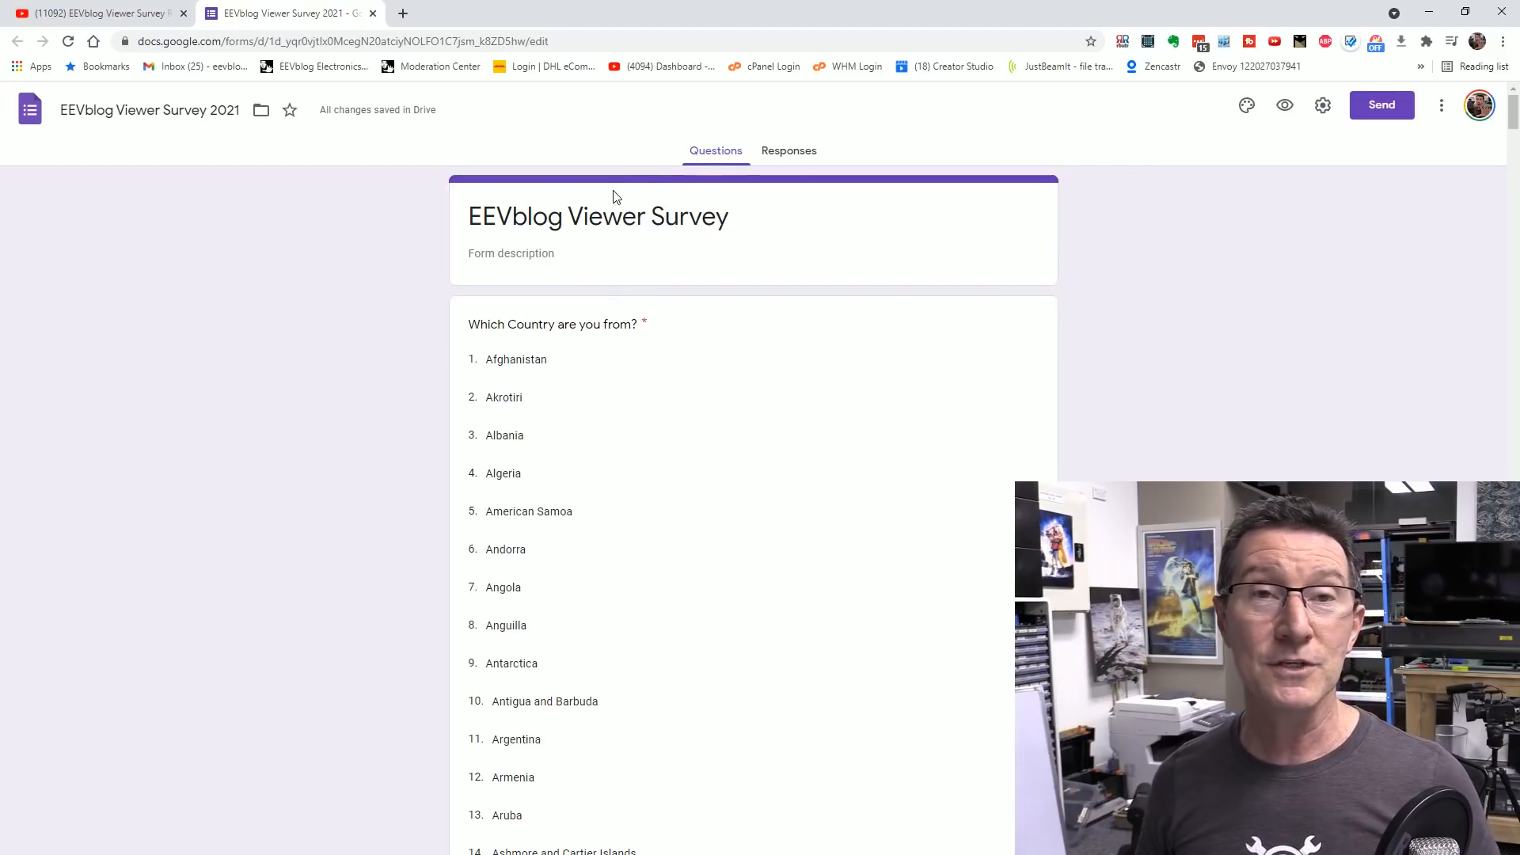
pyautogui.moveTo(1082, 312)
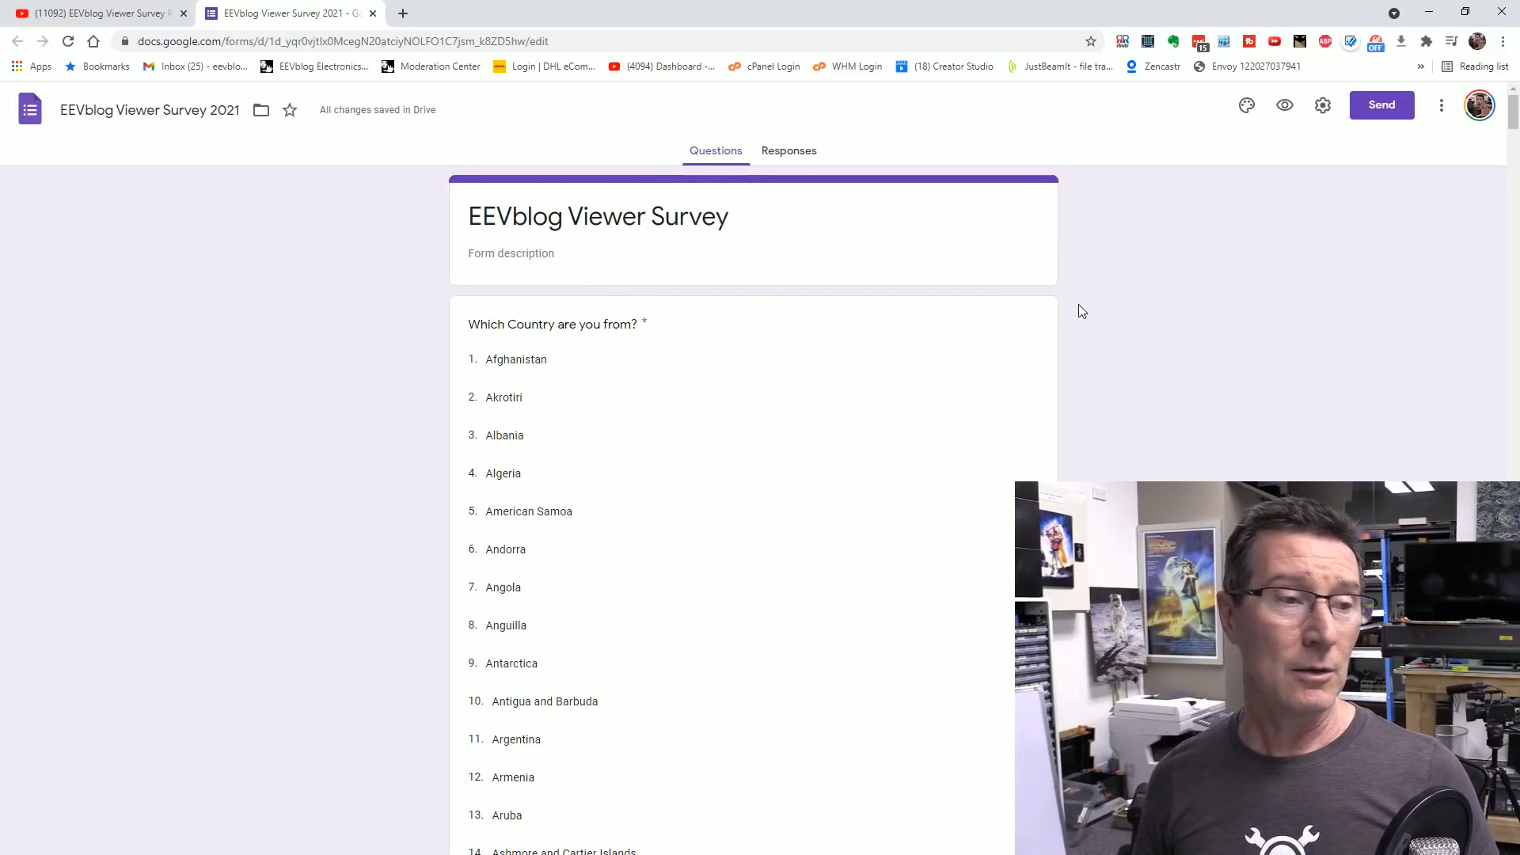
# Scroll the country answer list down to show Bouvet Island through China
pyautogui.scroll(-3)
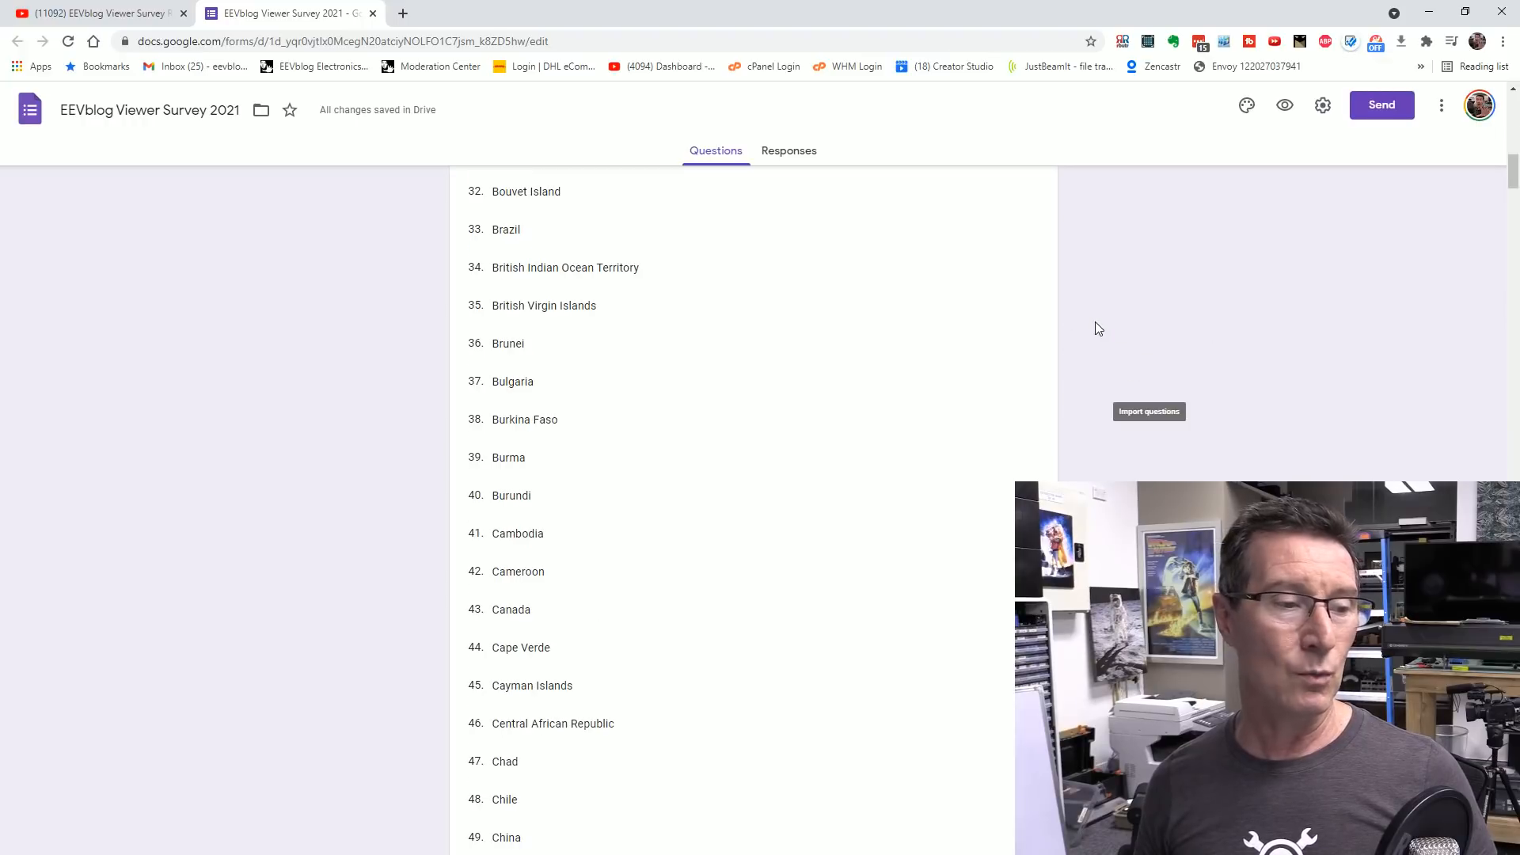
pyautogui.moveTo(1090, 322)
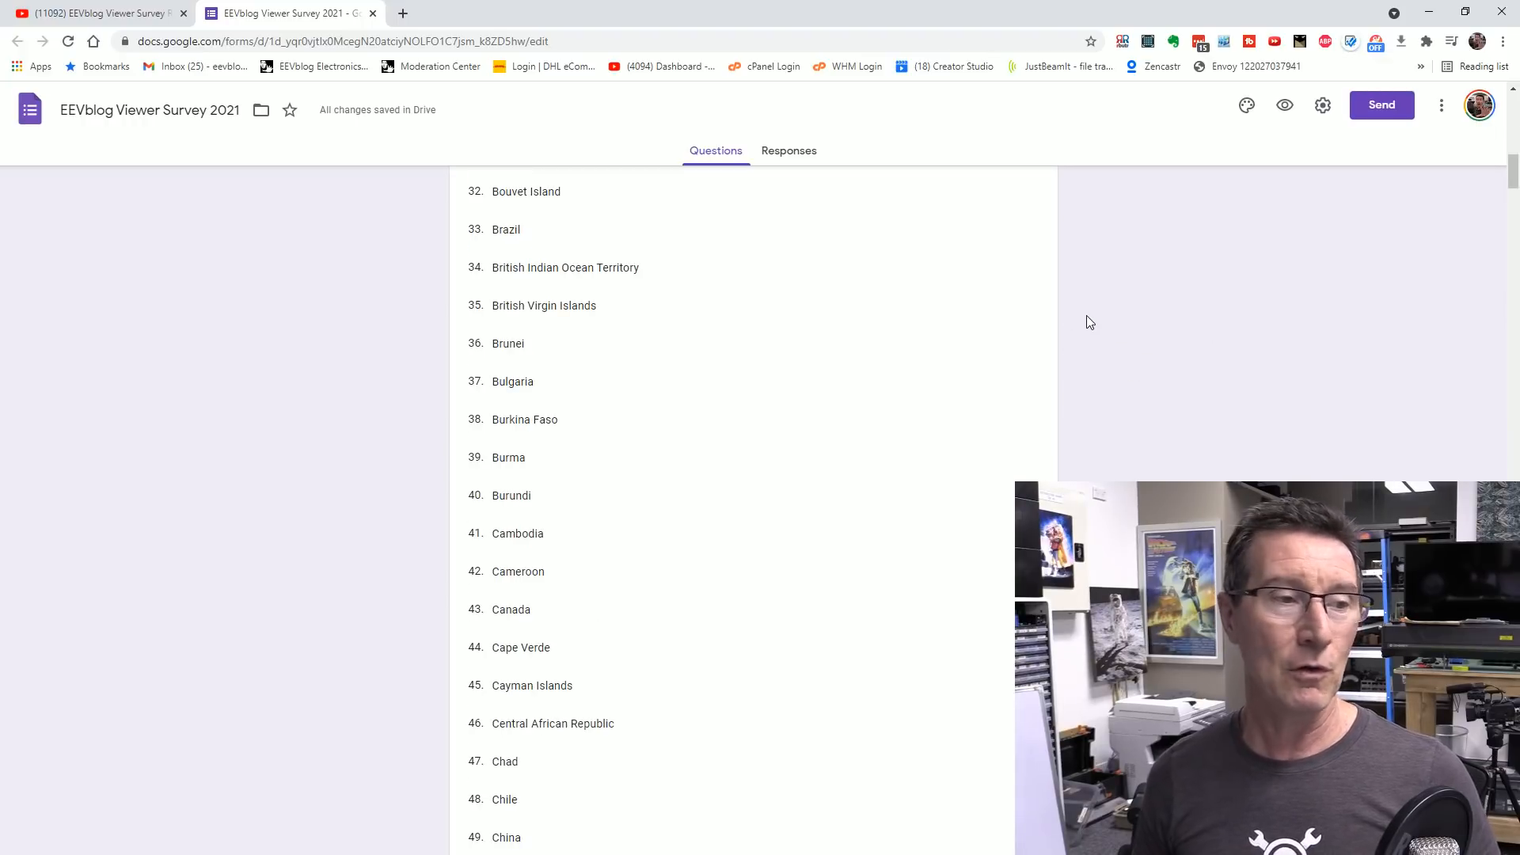
pyautogui.moveTo(519, 461)
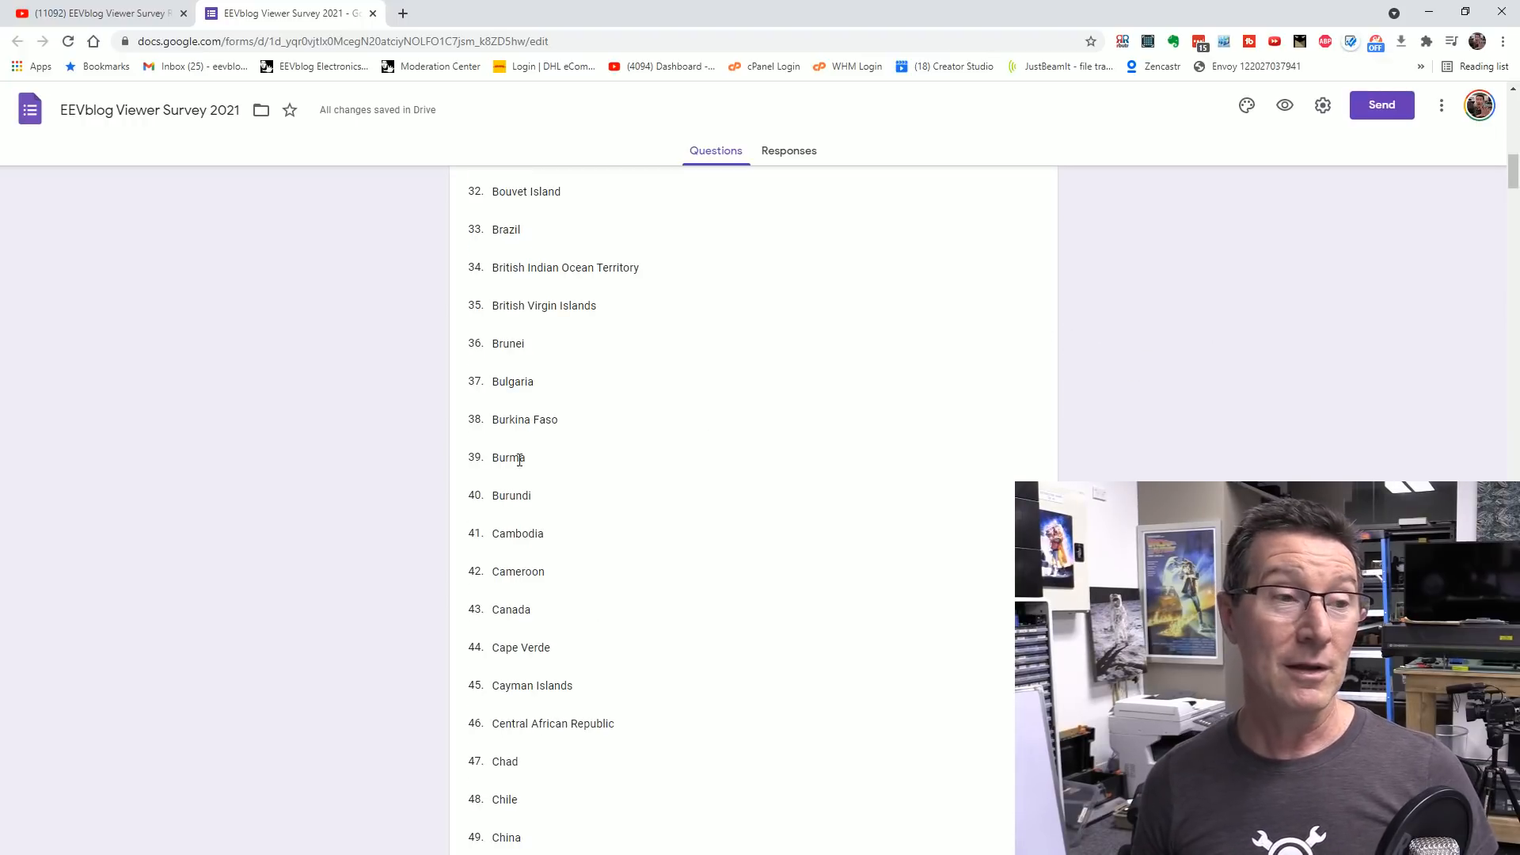
pyautogui.moveTo(368, 475)
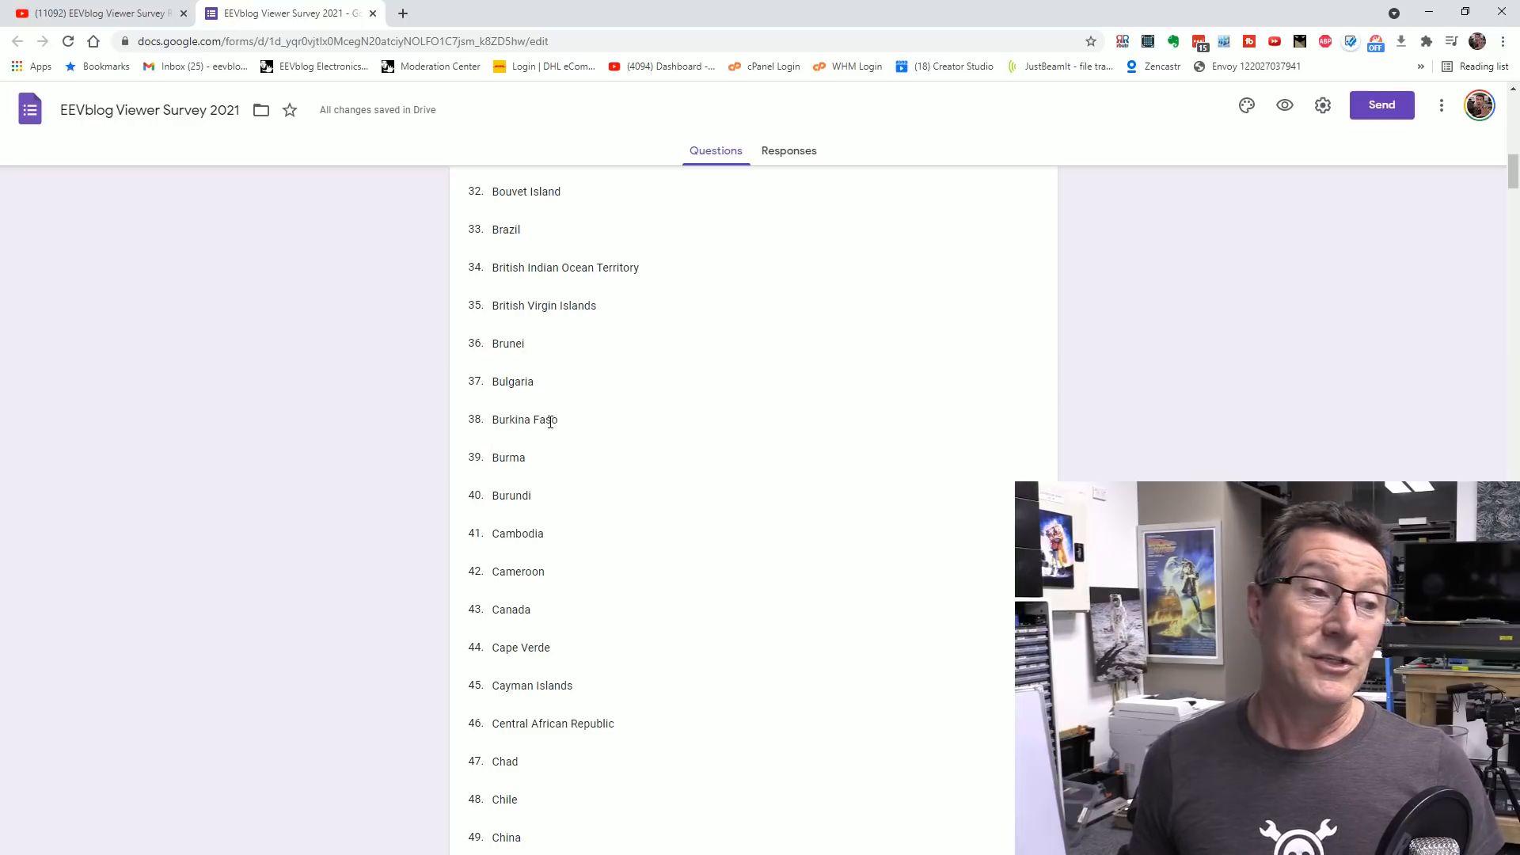
pyautogui.moveTo(411, 414)
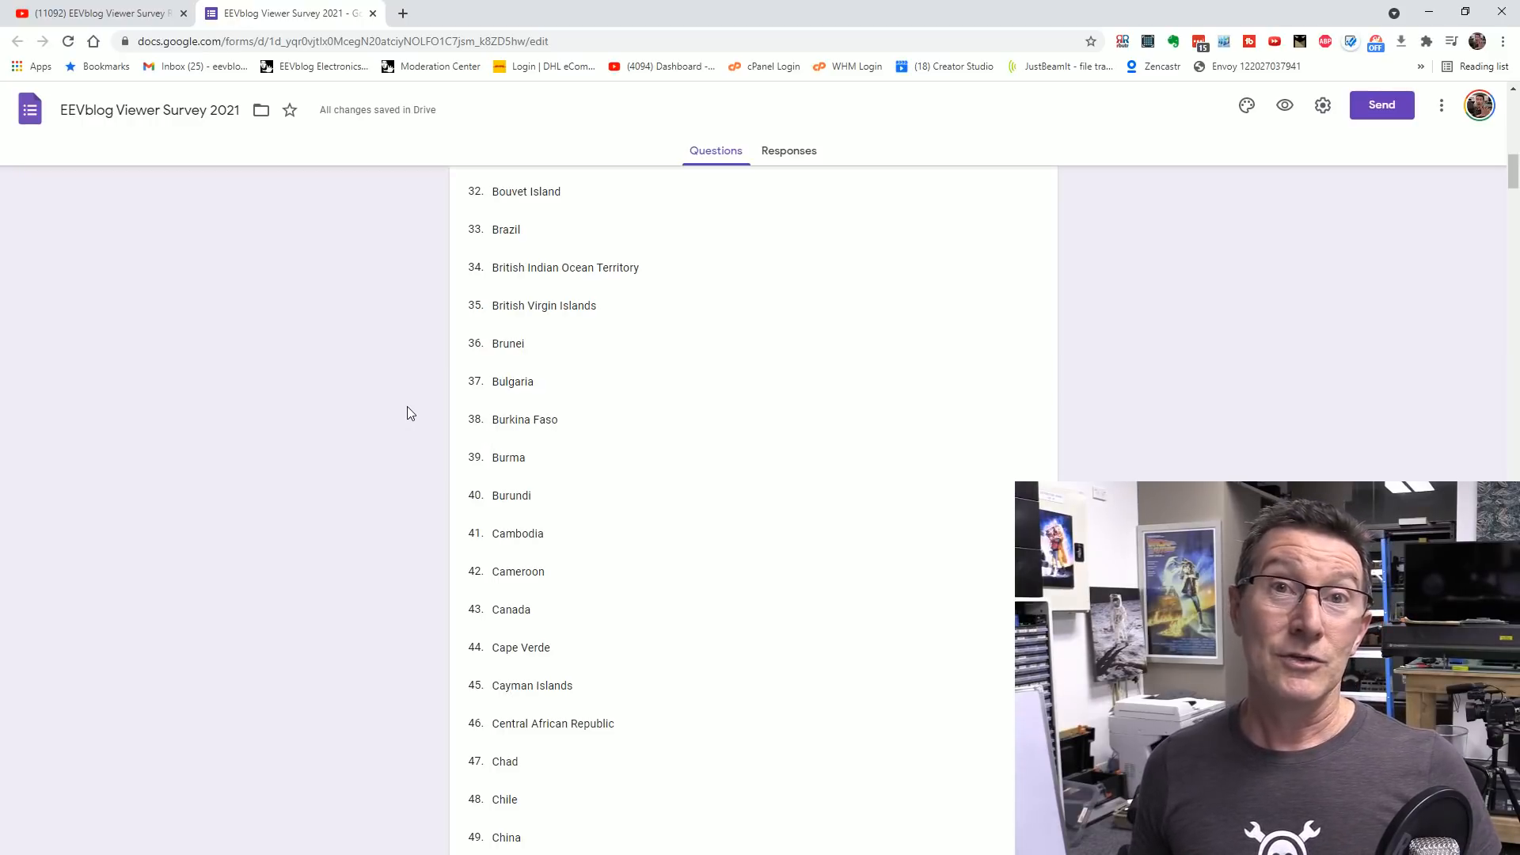